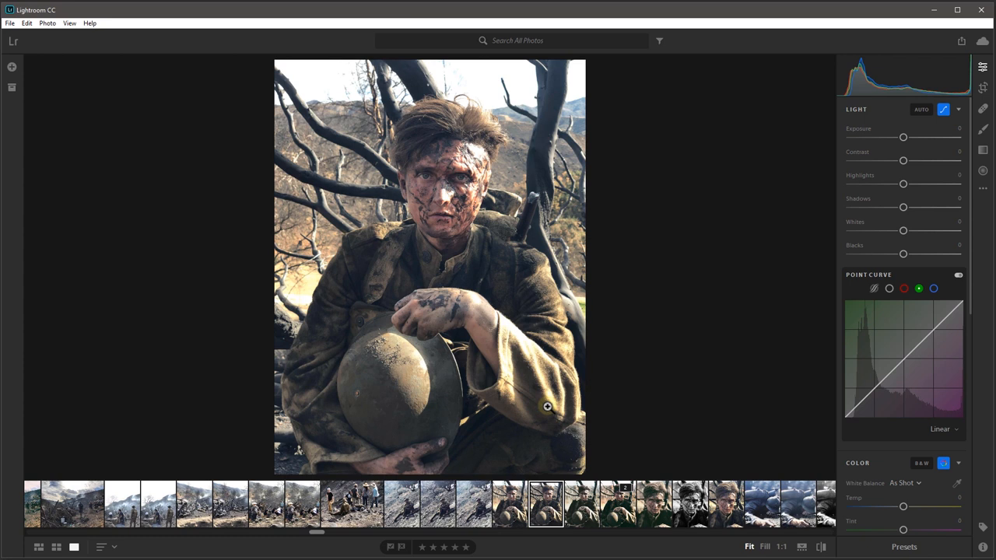
Show the edited, cooler-toned version of the mud-covered soldier portrait from the filmstrip.
left_click(510, 503)
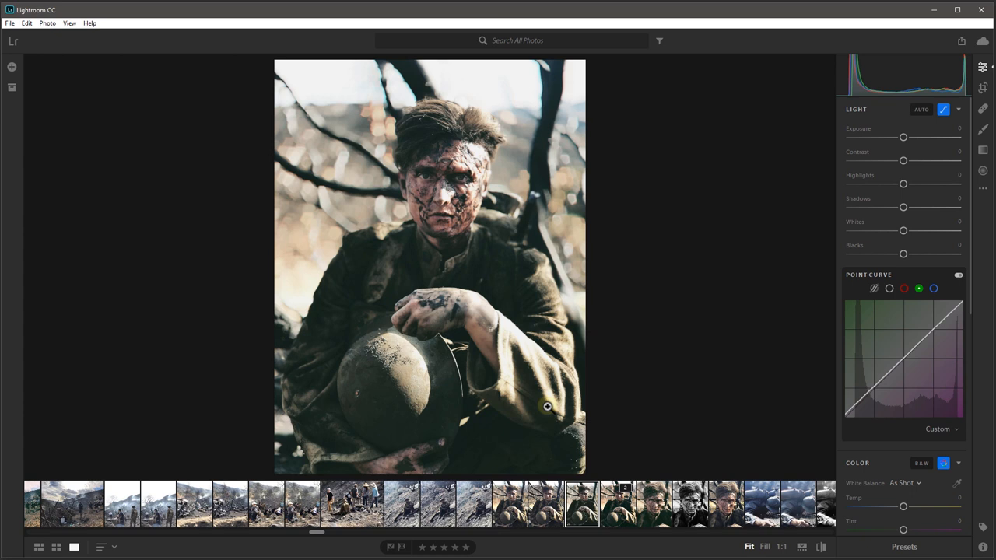
mouse_move(378, 276)
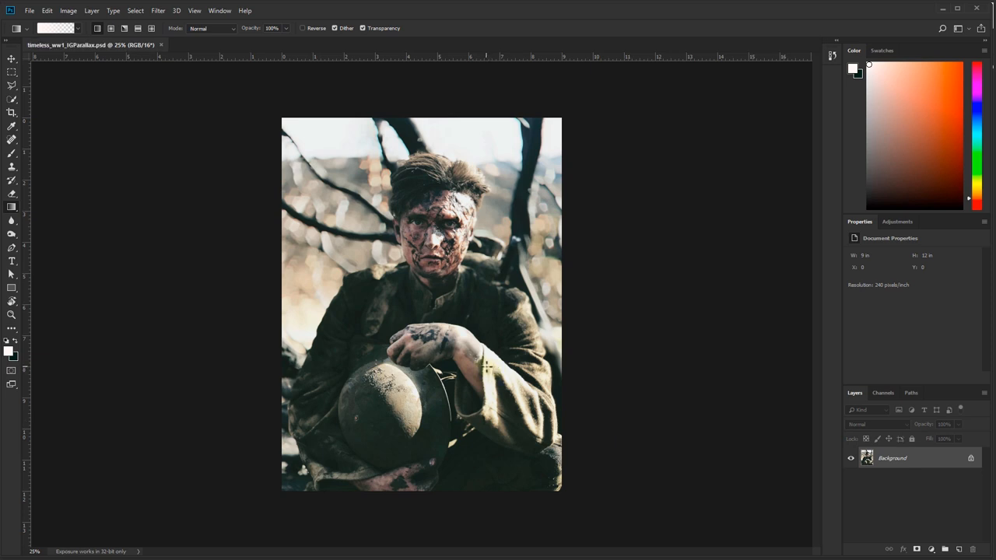
mouse_move(882, 392)
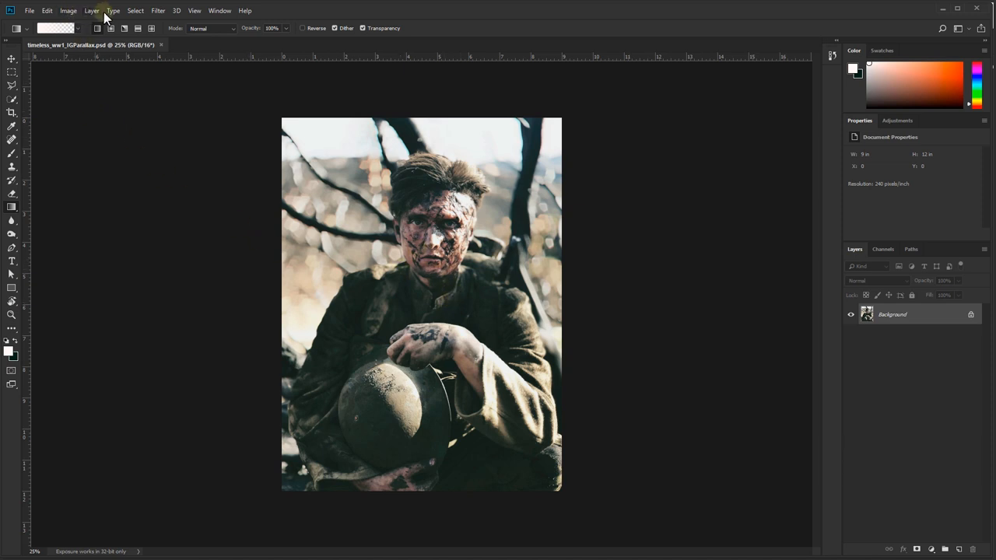
Run Select > Subject to isolate the soldier from the background.
left_click(135, 11)
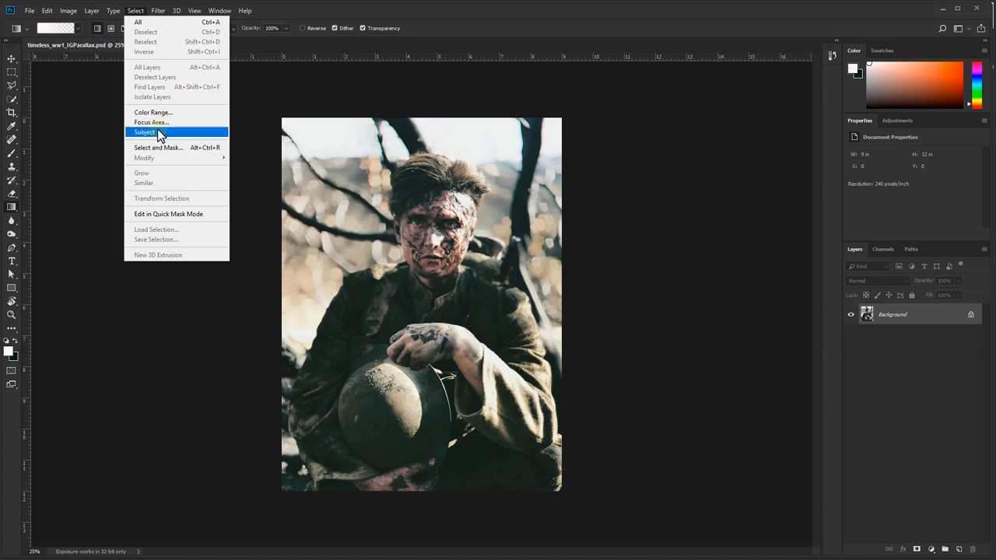
left_click(144, 131)
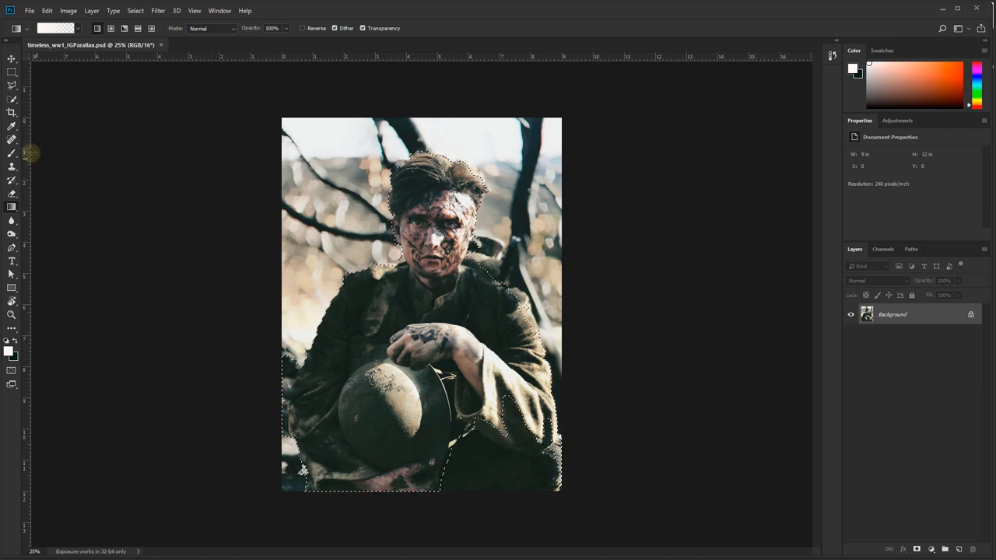
Add the rifle to the selection with Quick Selection and check it in Quick Mask.
left_click(11, 99)
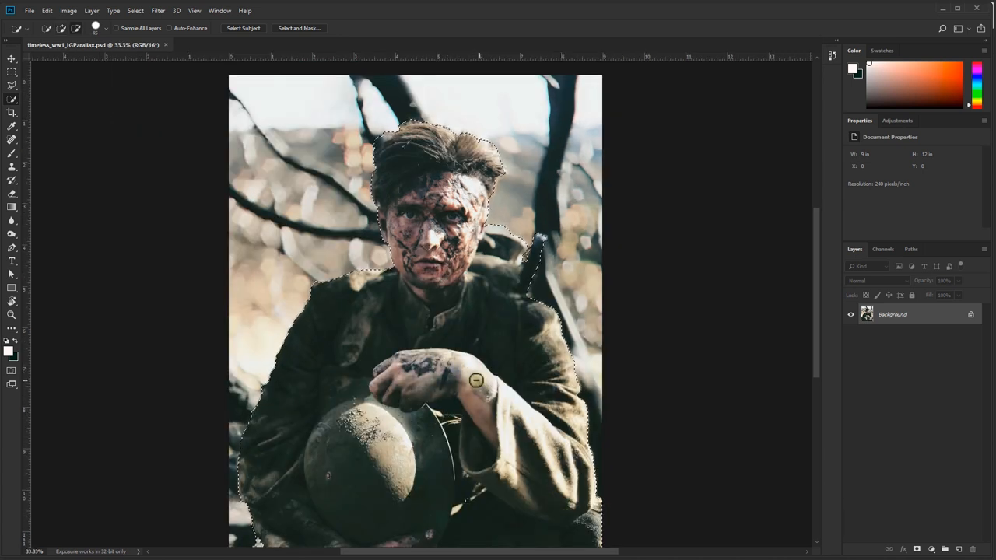
key("q")
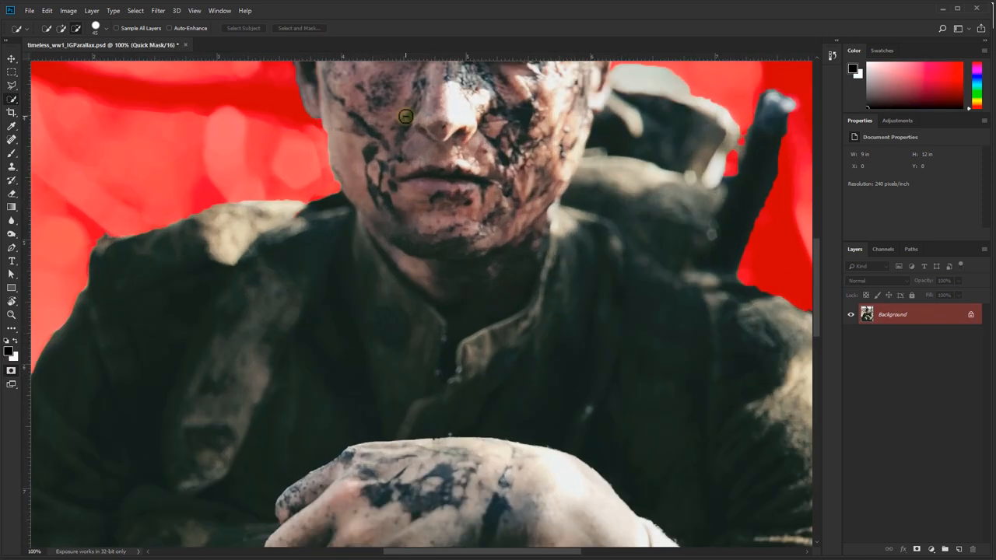
left_click(135, 11)
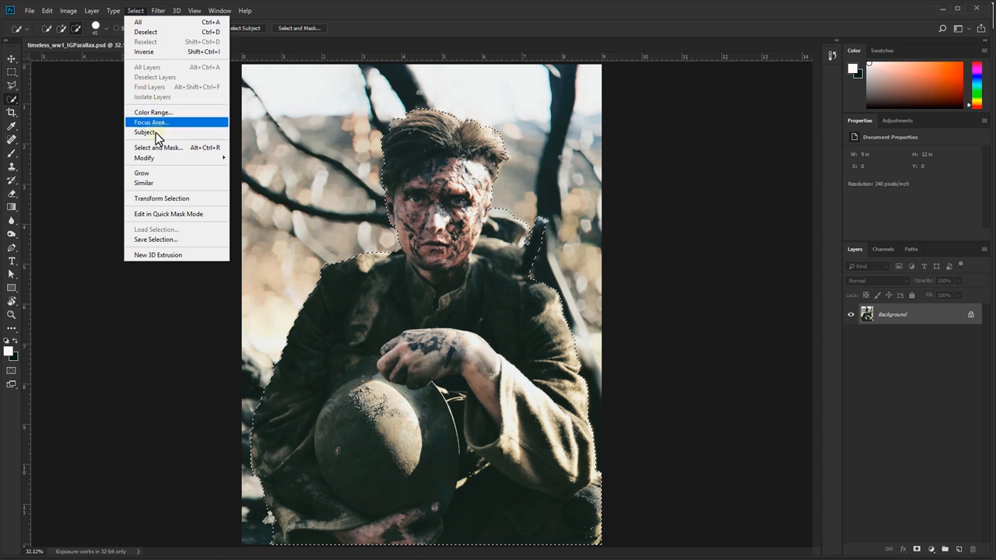
In Select and Mask, set Smooth 9 and Feather 1.6 px, outputting the soldier to a new layer.
left_click(159, 148)
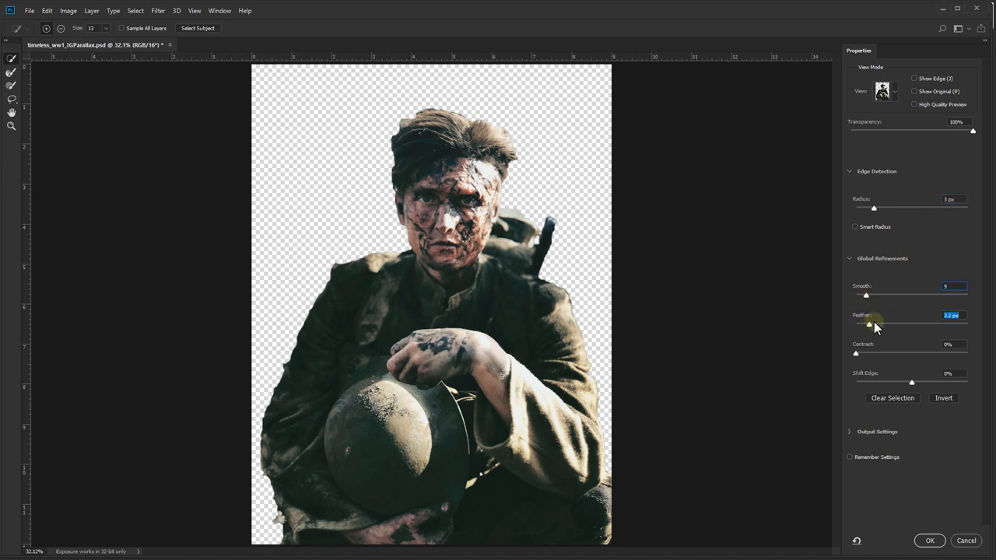
left_click_drag(869, 323, 896, 323)
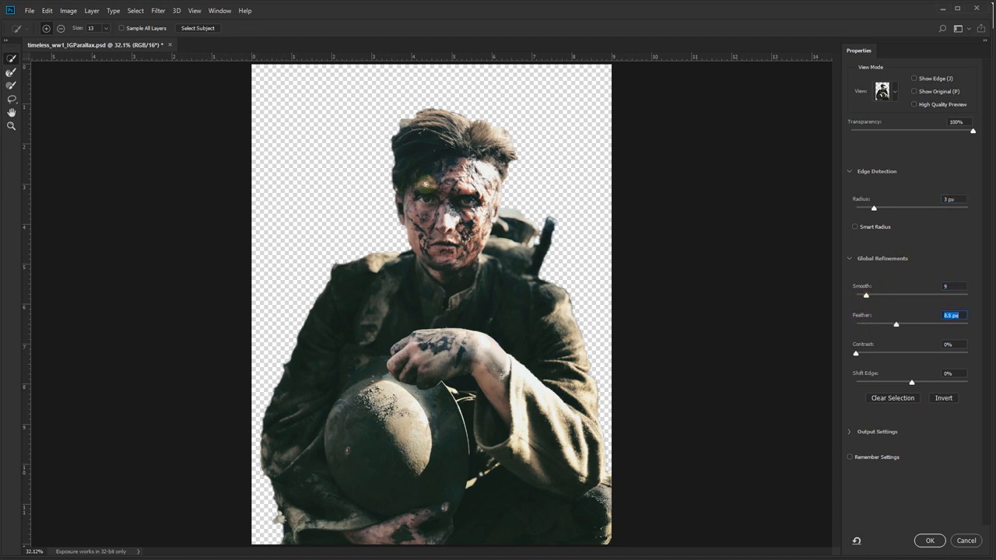
left_click_drag(896, 324, 889, 323)
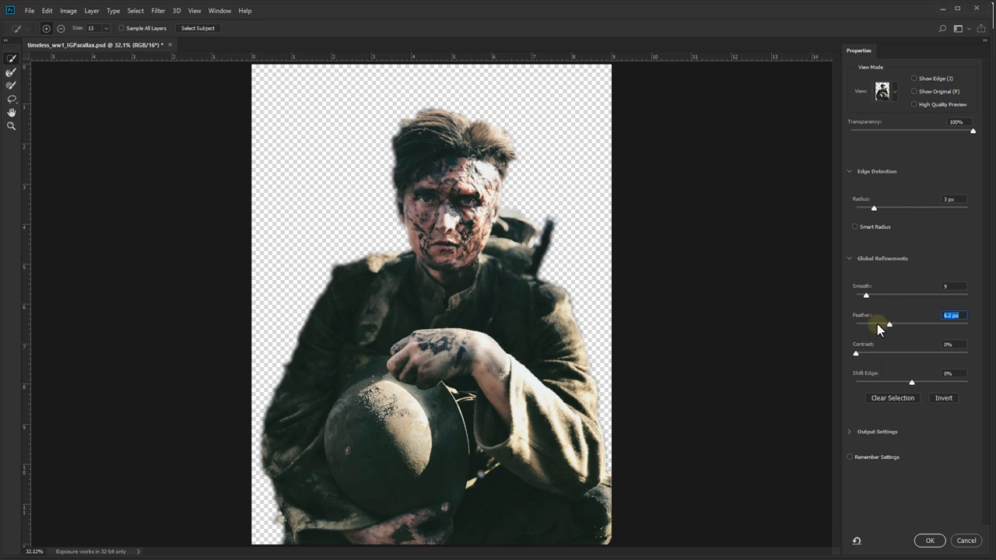
left_click_drag(889, 324, 864, 324)
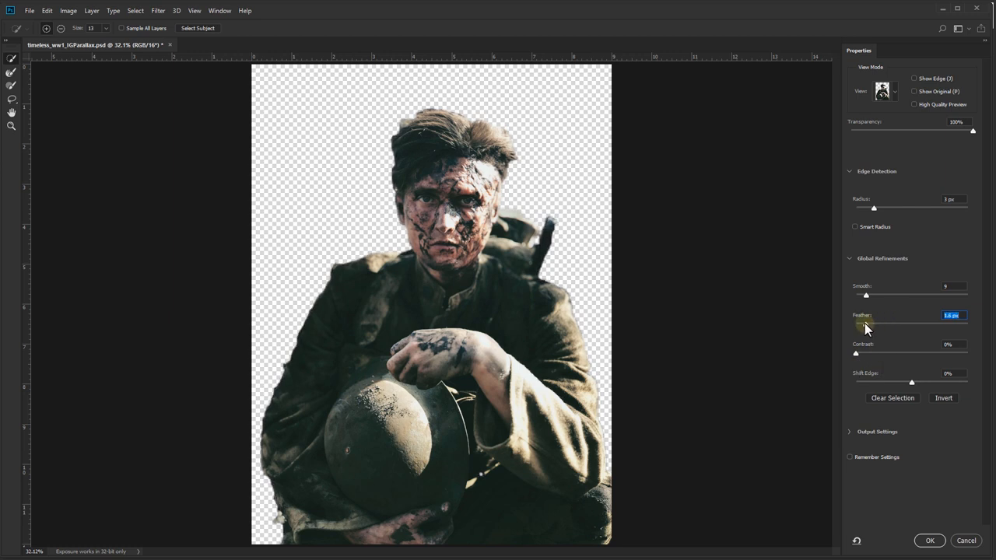
left_click(929, 540)
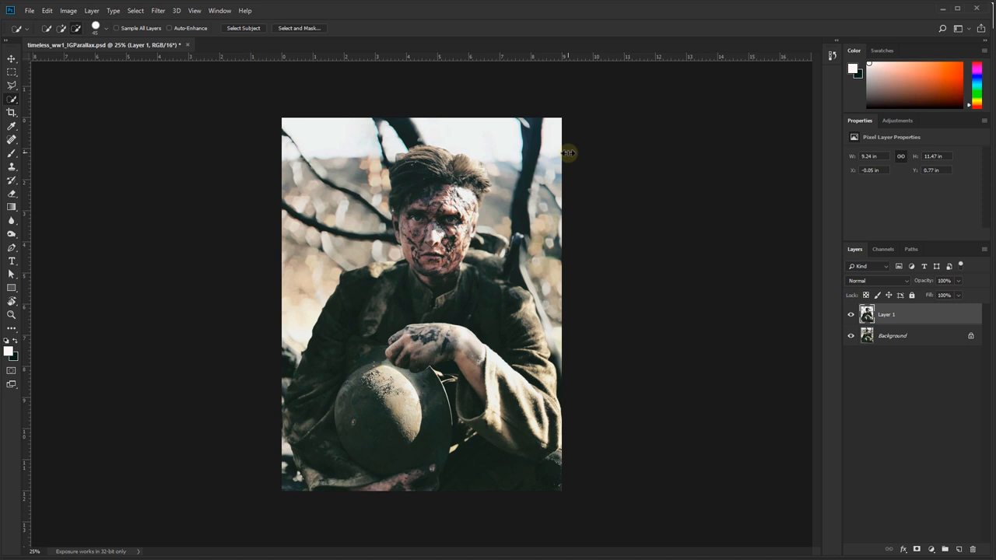
Duplicate the Background layer and reload the soldier selection from Layer 1's thumbnail.
left_click(11, 60)
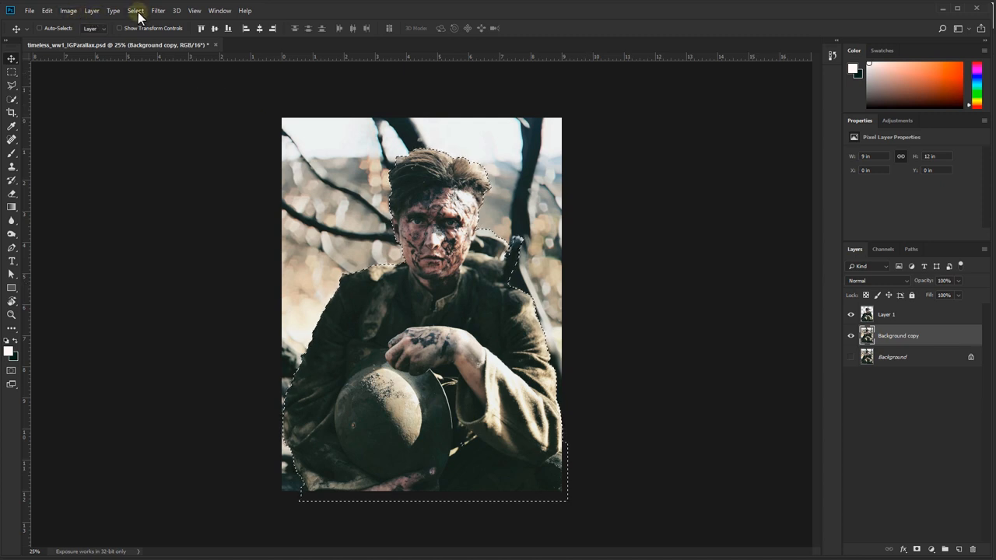
Expand the soldier selection by 20 pixels.
left_click(135, 10)
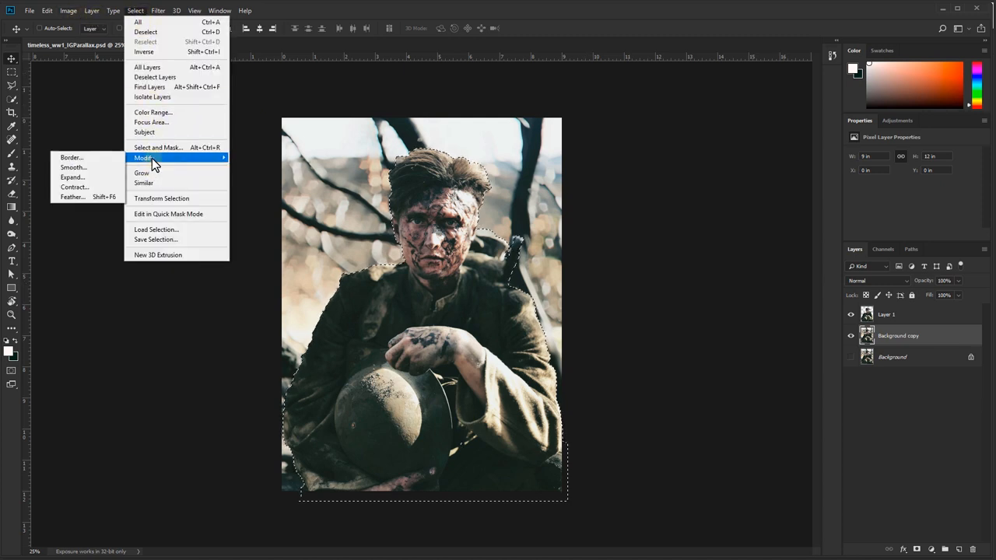
left_click(72, 177)
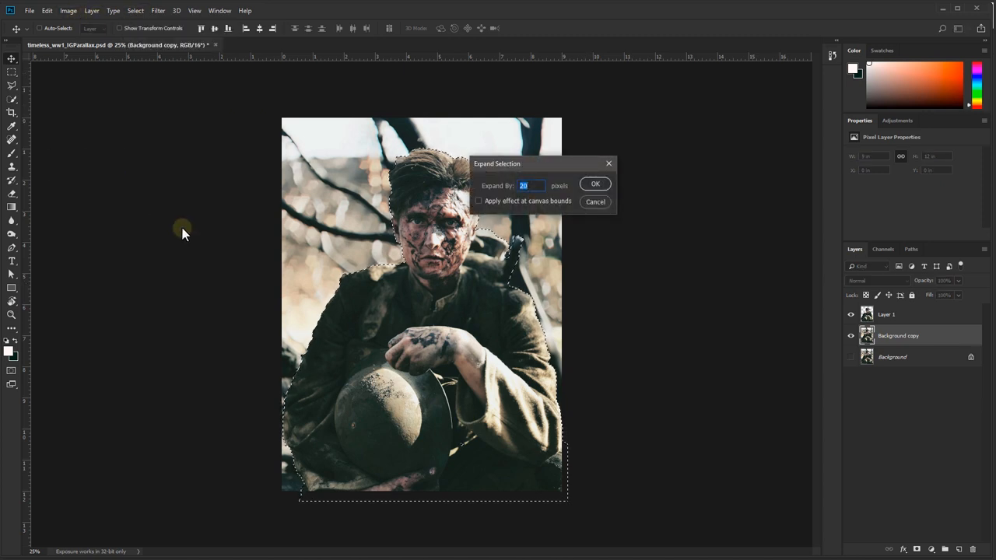
left_click(594, 184)
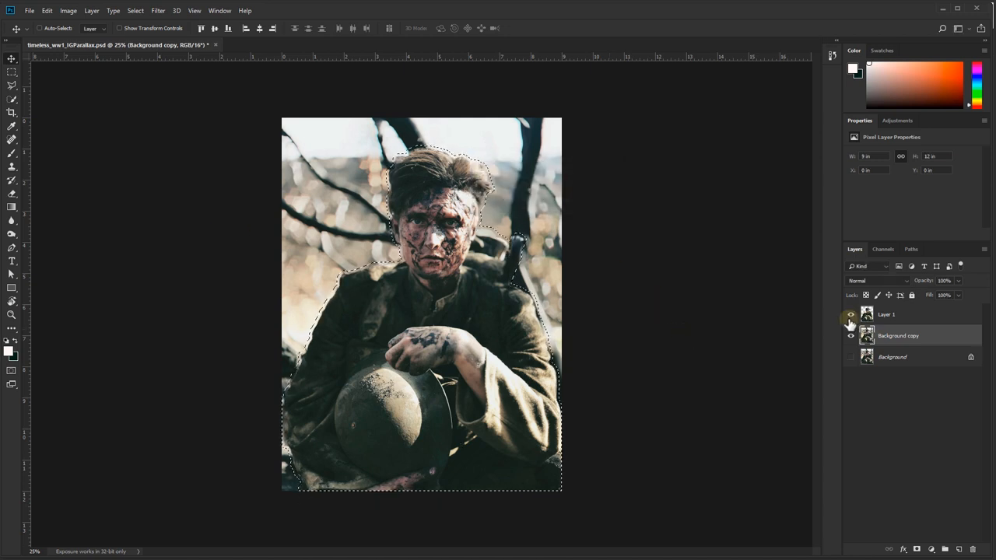
Hide Layer 1 and blur the selection edges with Gaussian Blur in Quick Mask.
left_click(851, 315)
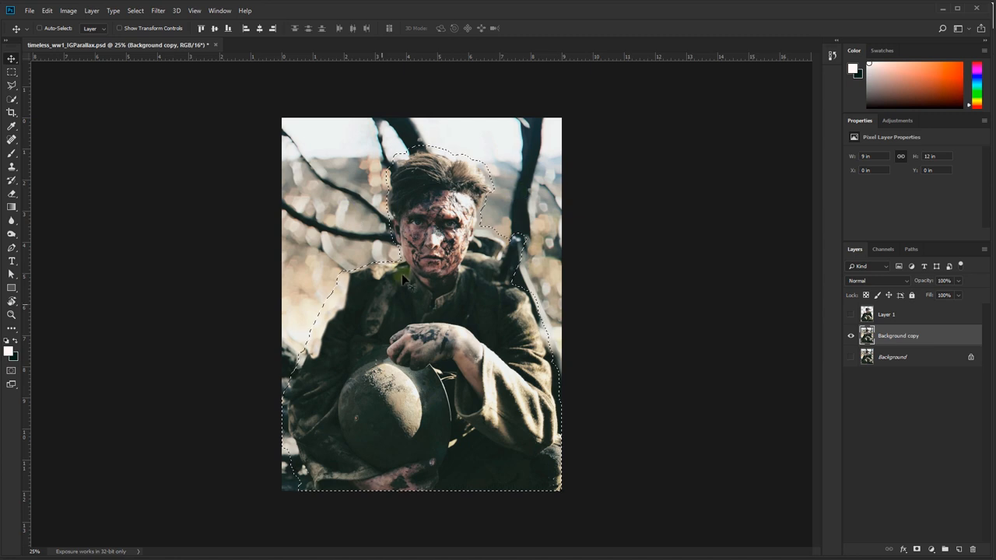
key("q")
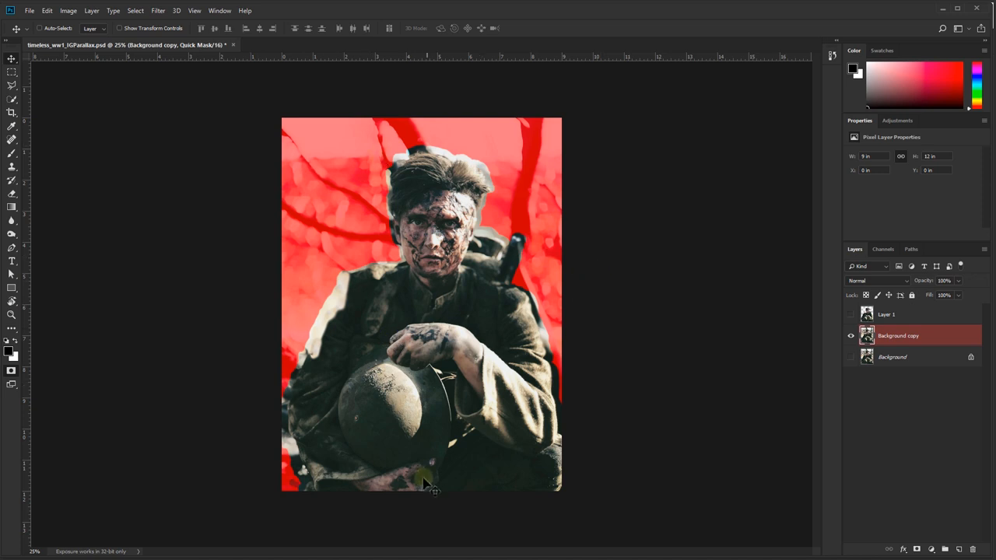
left_click(158, 10)
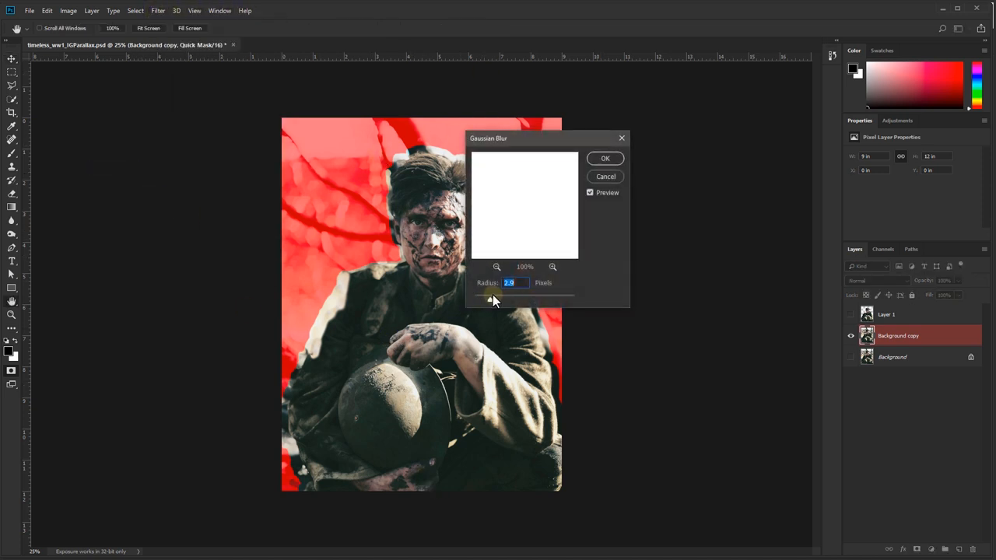
left_click_drag(491, 294, 515, 294)
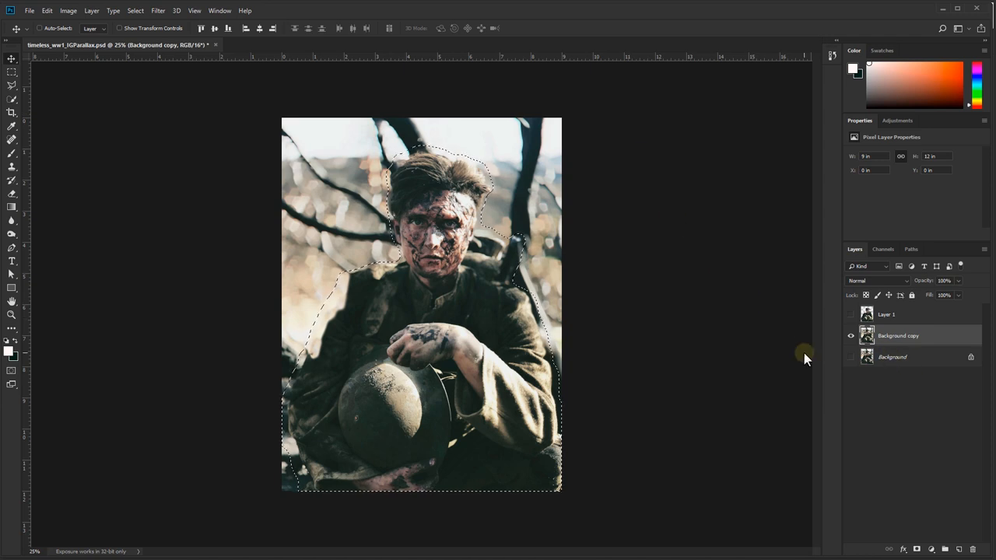
Content-Aware fill the expanded soldier area on the background copy.
left_click(69, 10)
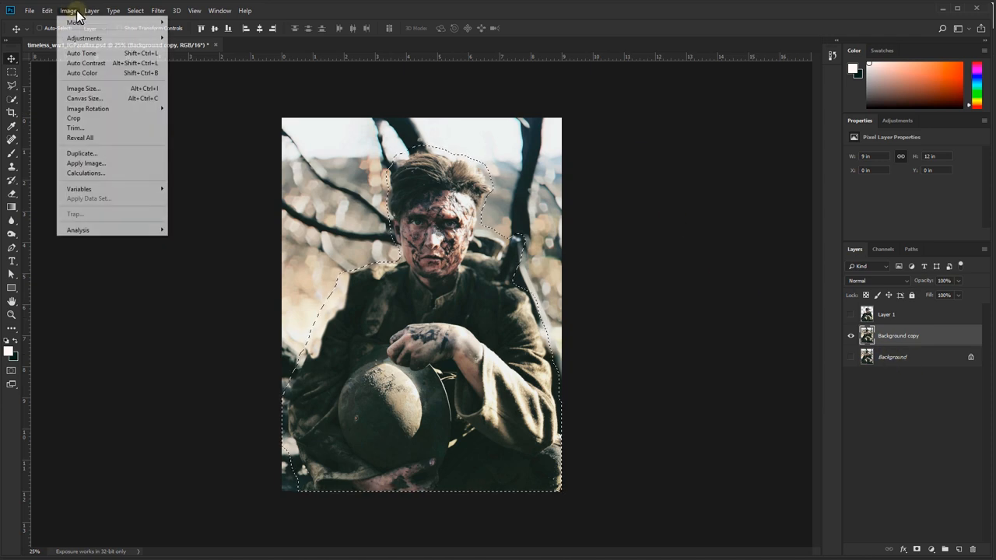
left_click(48, 10)
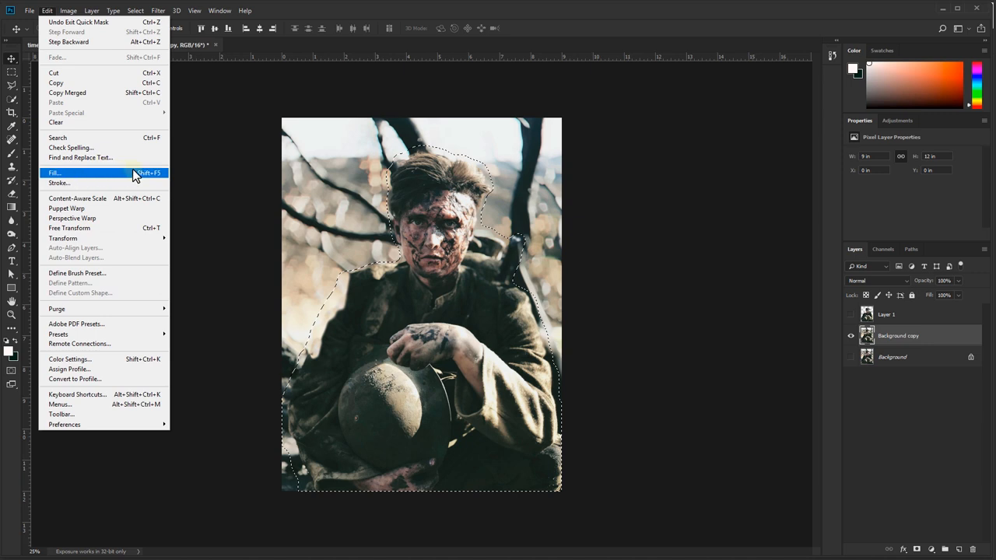
left_click(55, 172)
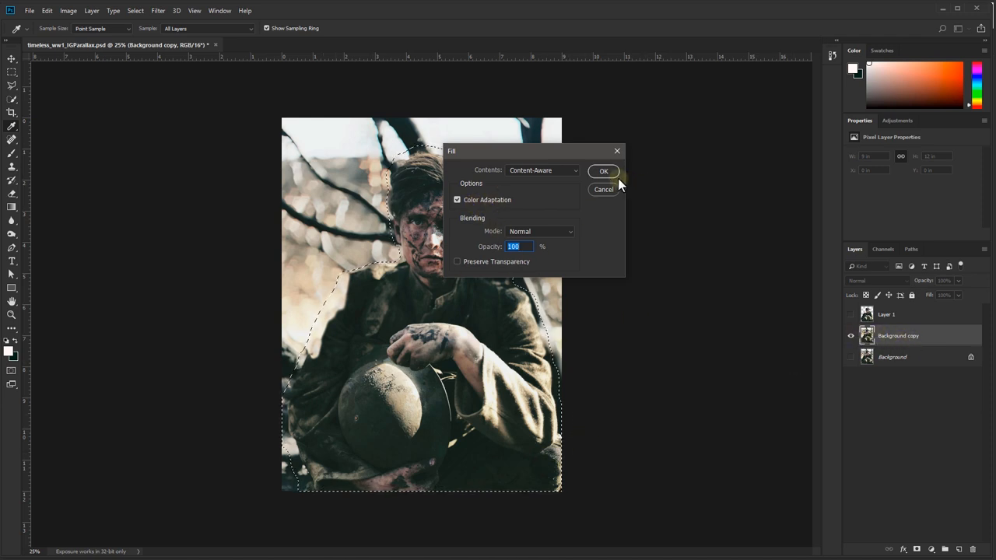
left_click(604, 171)
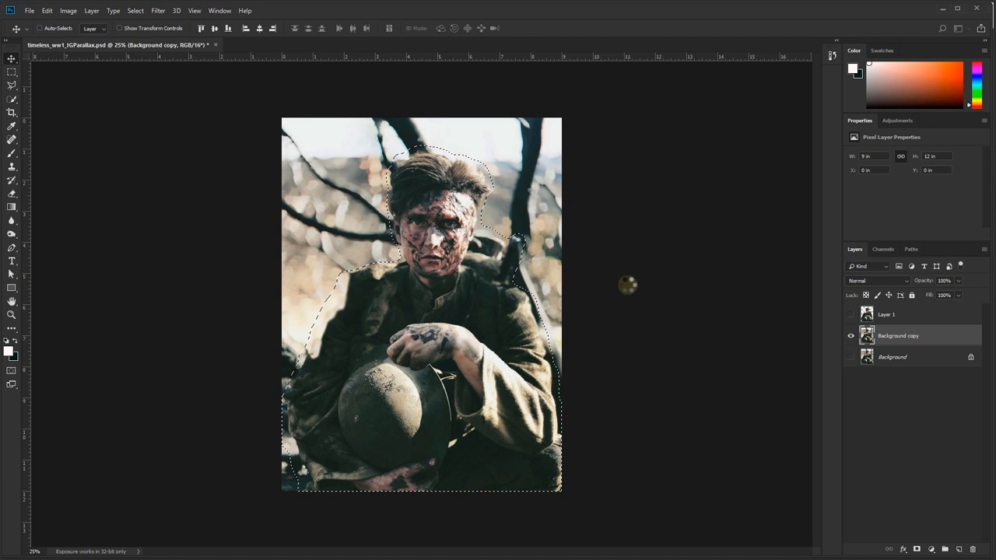
mouse_move(633, 294)
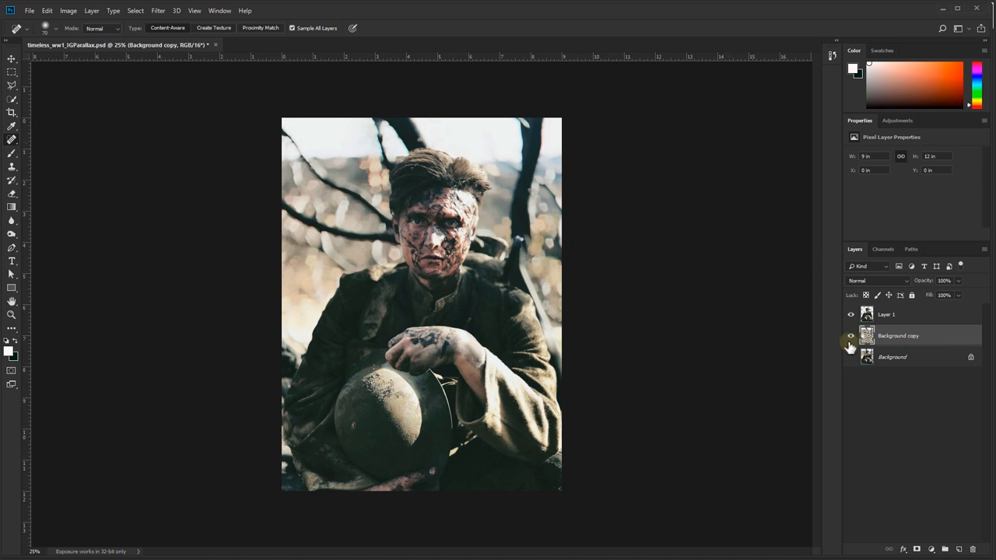
Rename Layer 1 to MG and Background copy to BG.
left_click(886, 314)
type("MG")
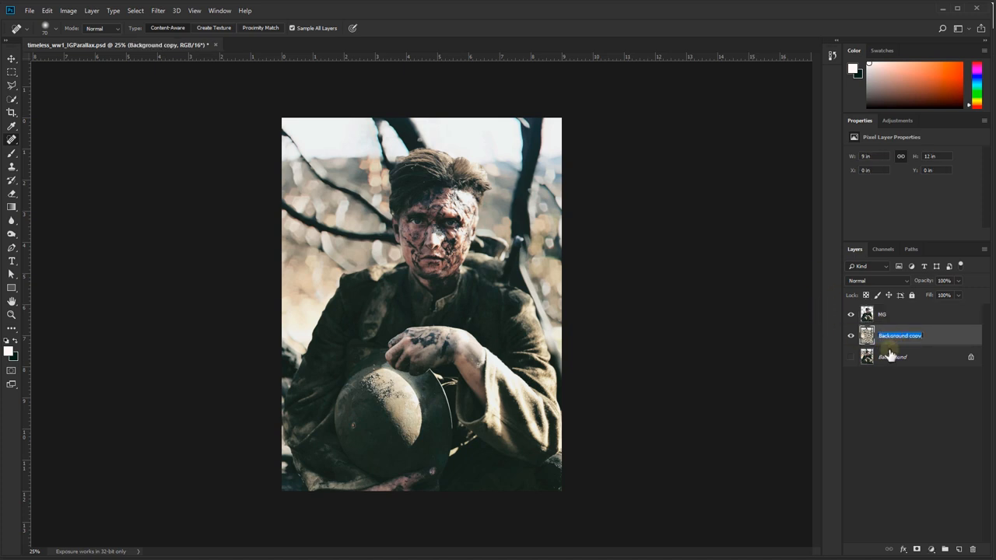
type("BG")
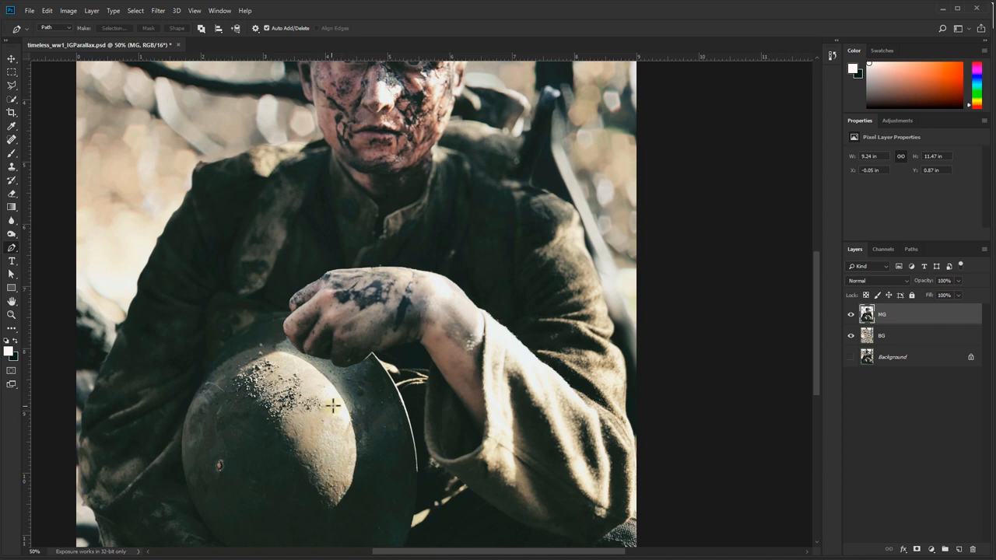
mouse_move(347, 381)
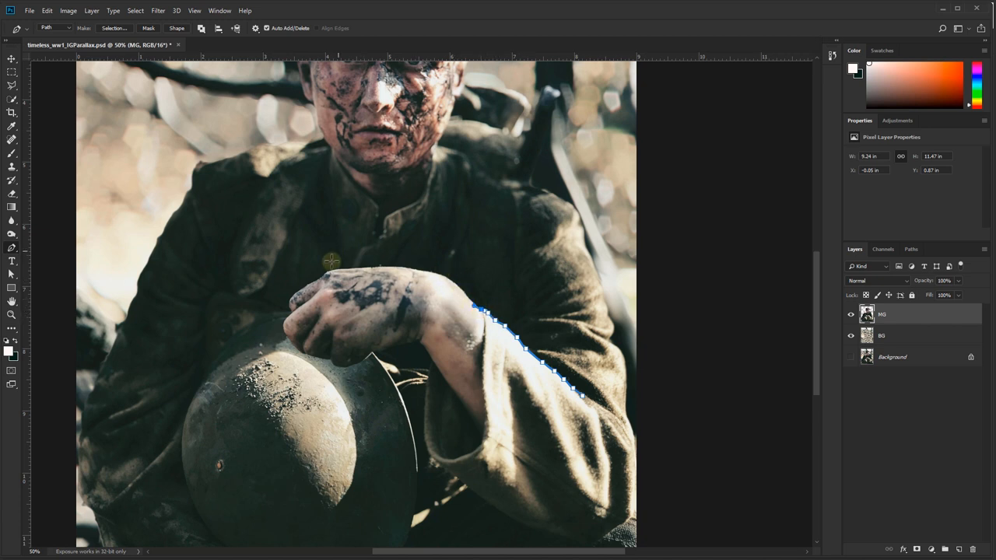
Trace a Pen path around the helmet and forearm and convert it to a selection.
left_click(332, 270)
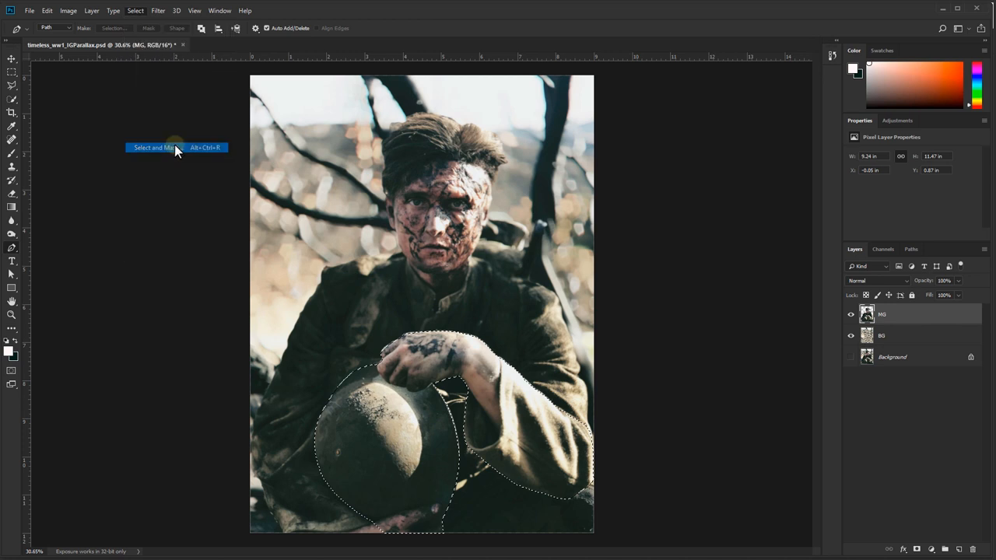
Give the helmet-and-arm selection negative Shift Edge, Smooth 7 and slight feather, outputting an FG layer.
left_click(152, 147)
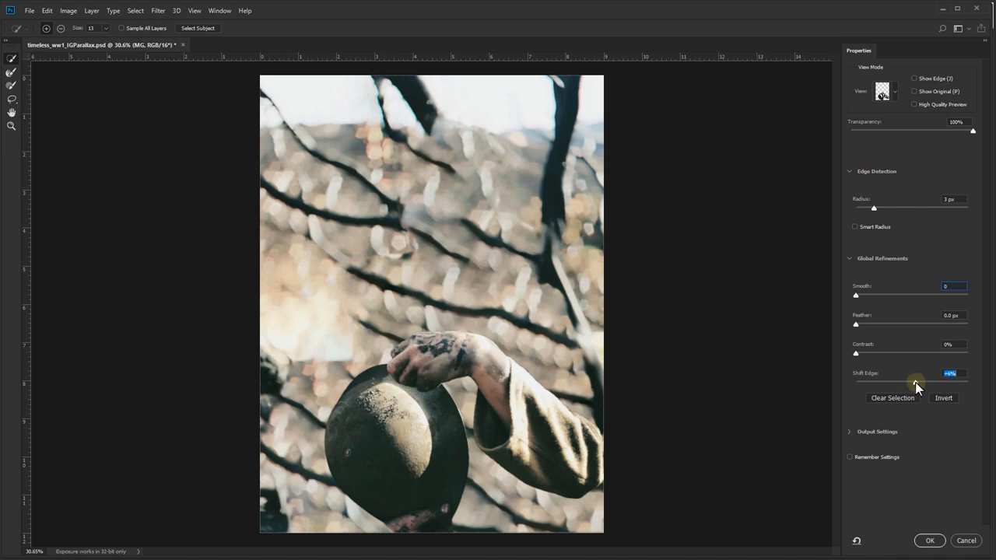
left_click_drag(916, 382, 902, 382)
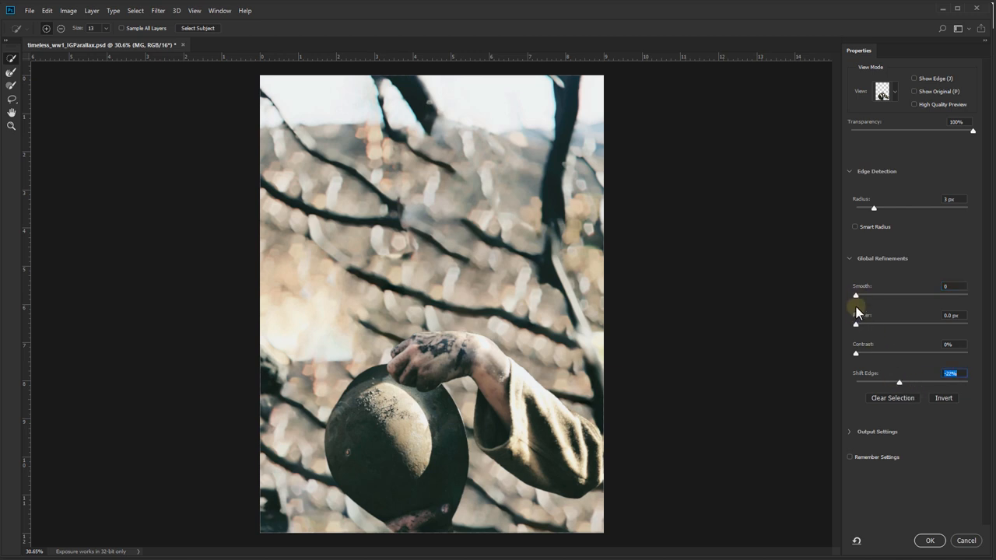
left_click_drag(856, 323, 861, 323)
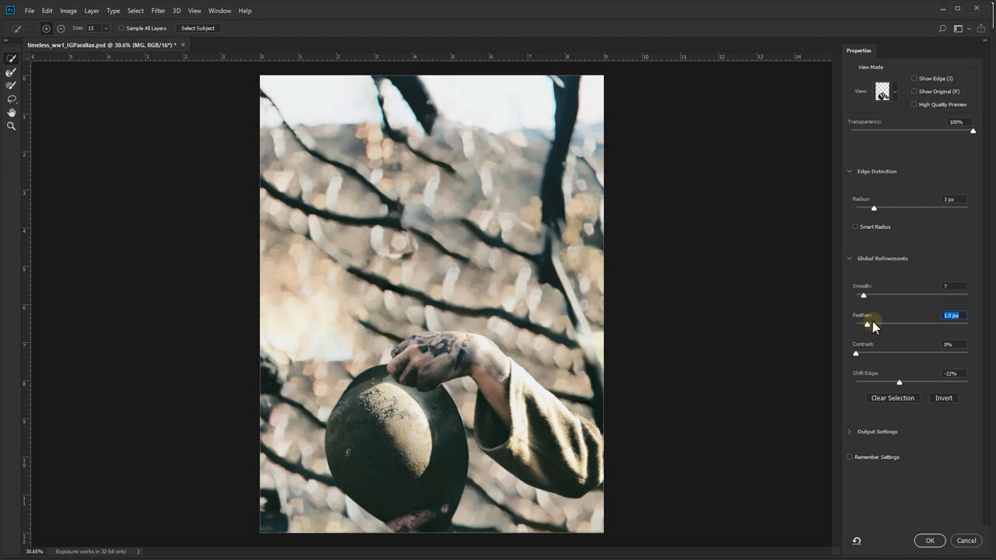
left_click(929, 541)
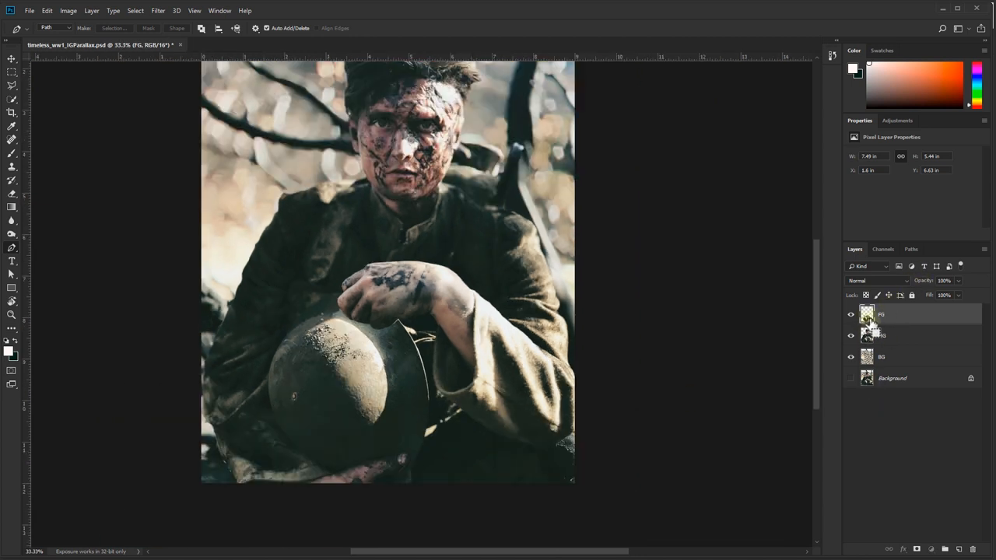
Ctrl-click the FG layer thumbnail to reload the helmet-and-forearm outline as a selection.
left_click(881, 336)
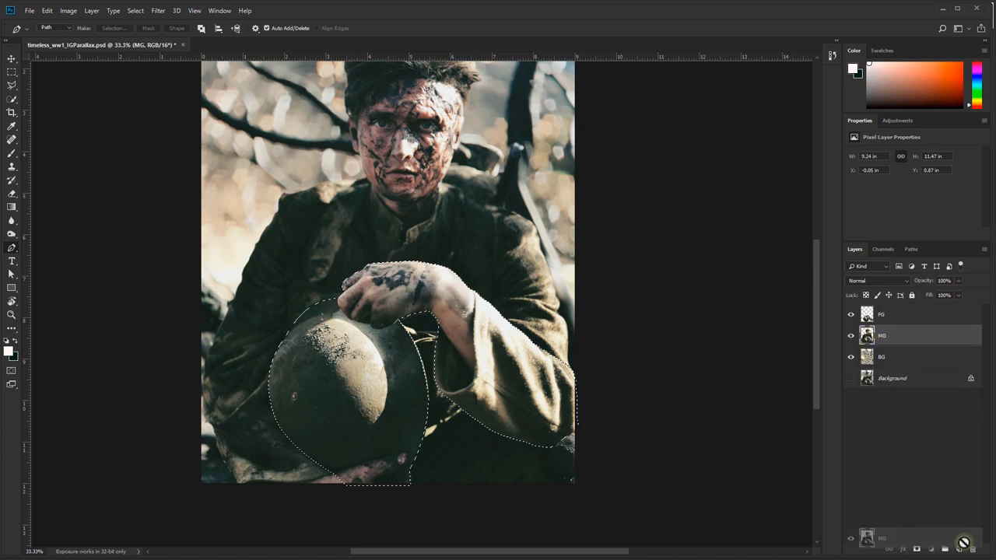
Expand the helmet-and-forearm selection by 30 pixels via Select > Modify > Expand.
left_click(134, 10)
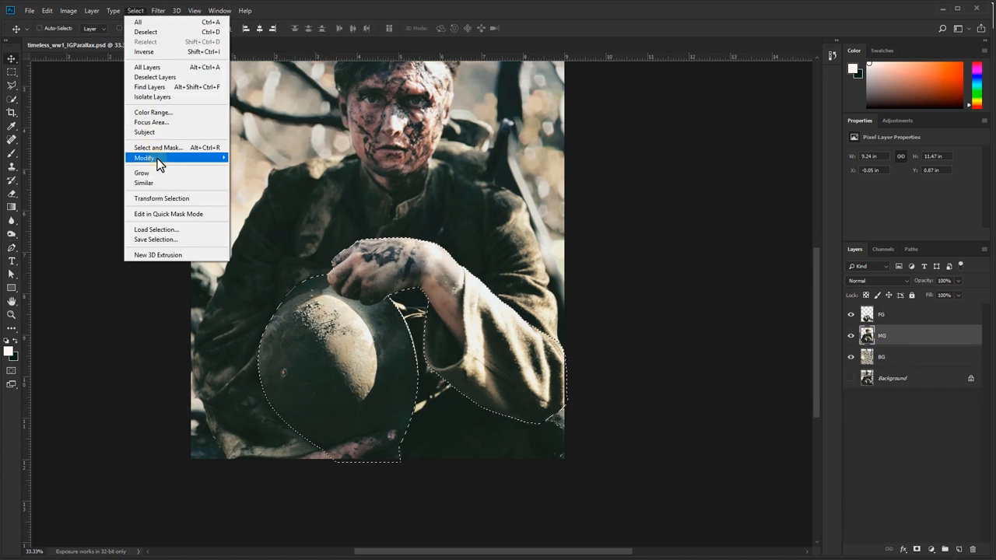
left_click(143, 157)
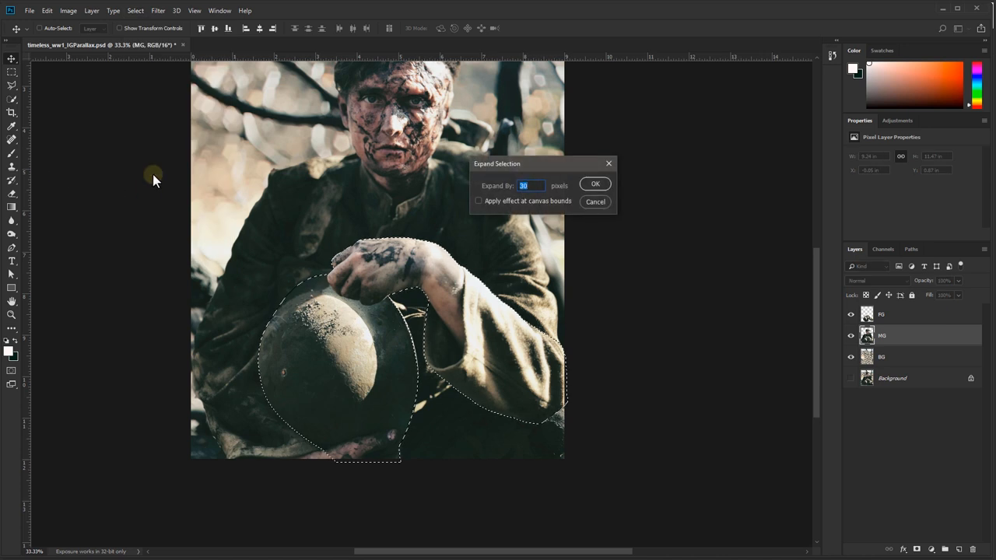
left_click(595, 183)
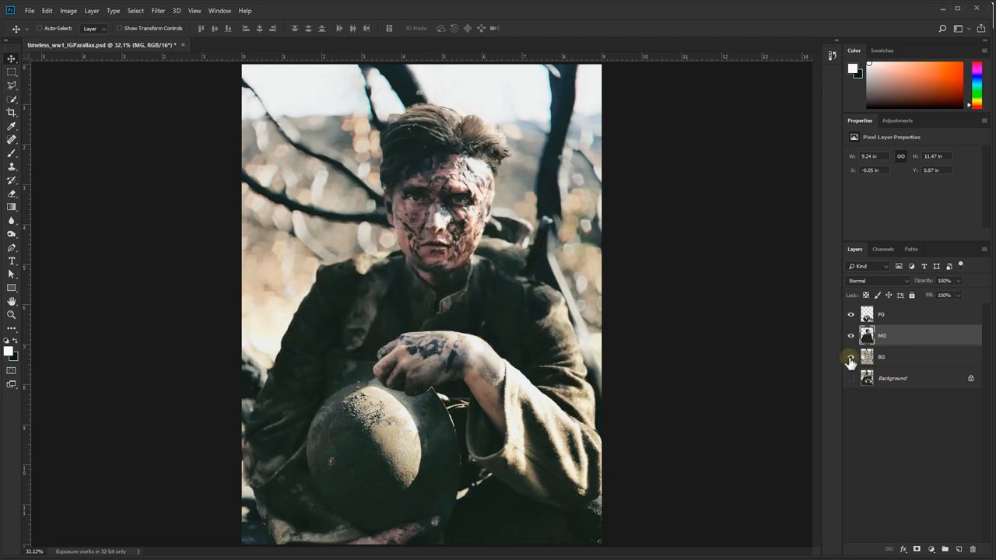
Target the BG layer, remove the Background layer, and place a text layer on the photo.
left_click(893, 378)
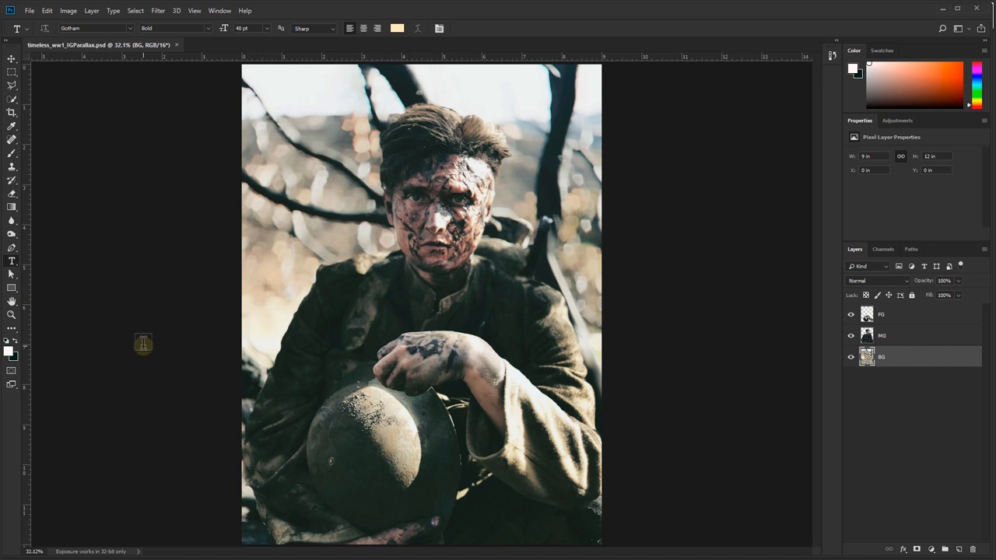
mouse_move(370, 323)
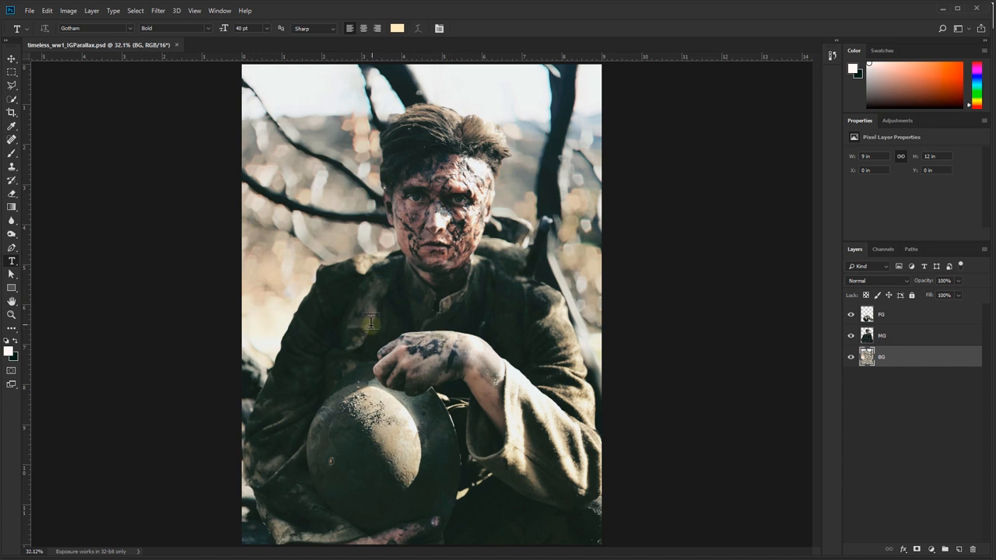
left_click(370, 323)
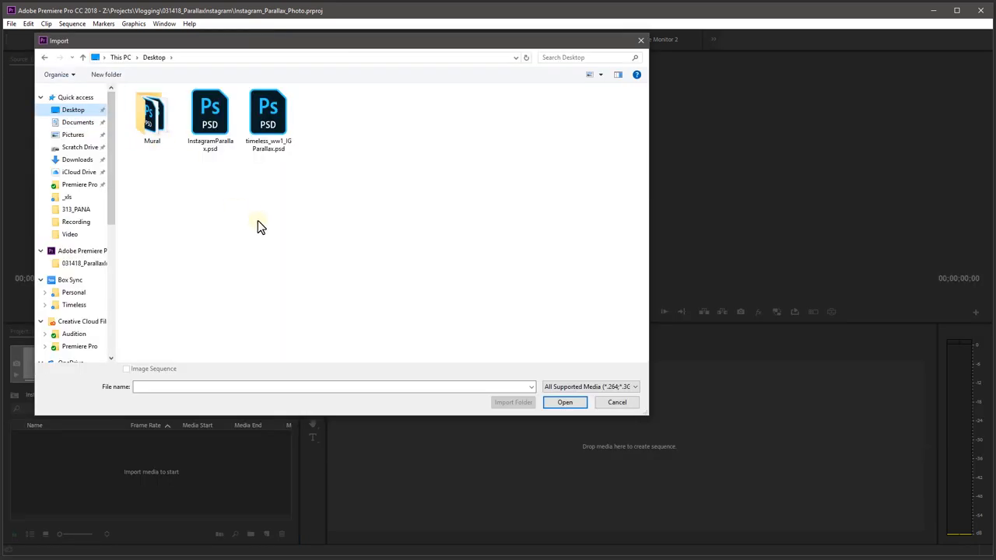
Import timeless_ww1_IGParallax.psd as individual layers and expand its bin.
left_click(268, 117)
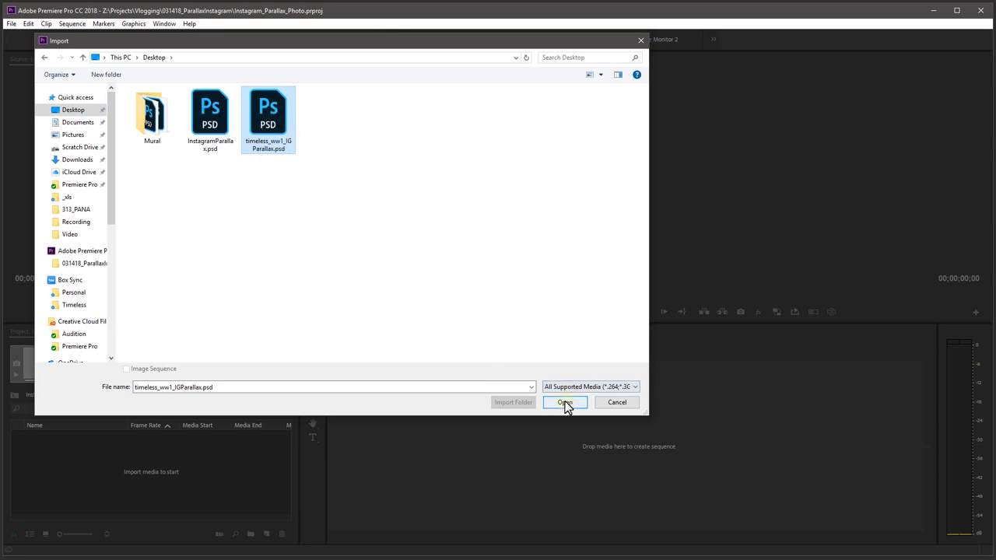
left_click(564, 403)
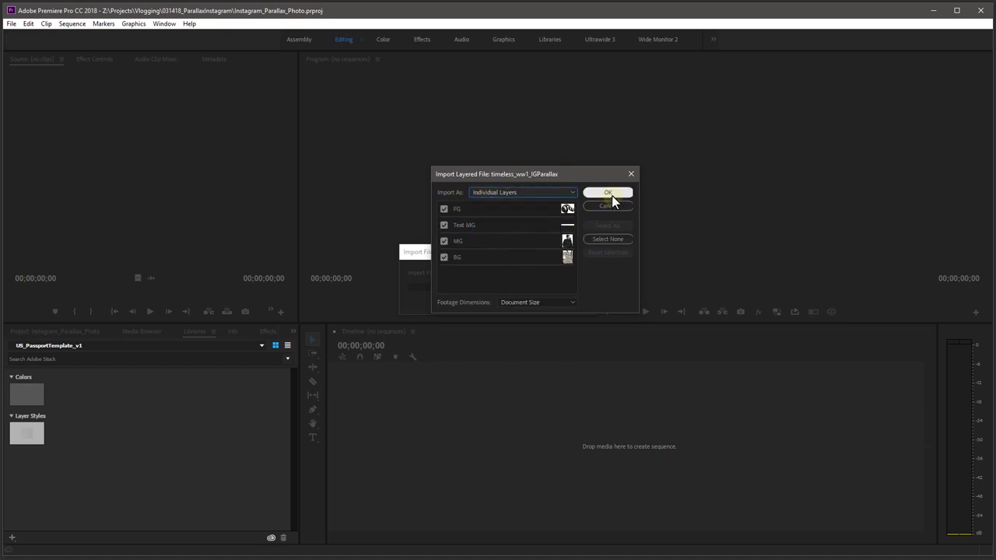
left_click(608, 192)
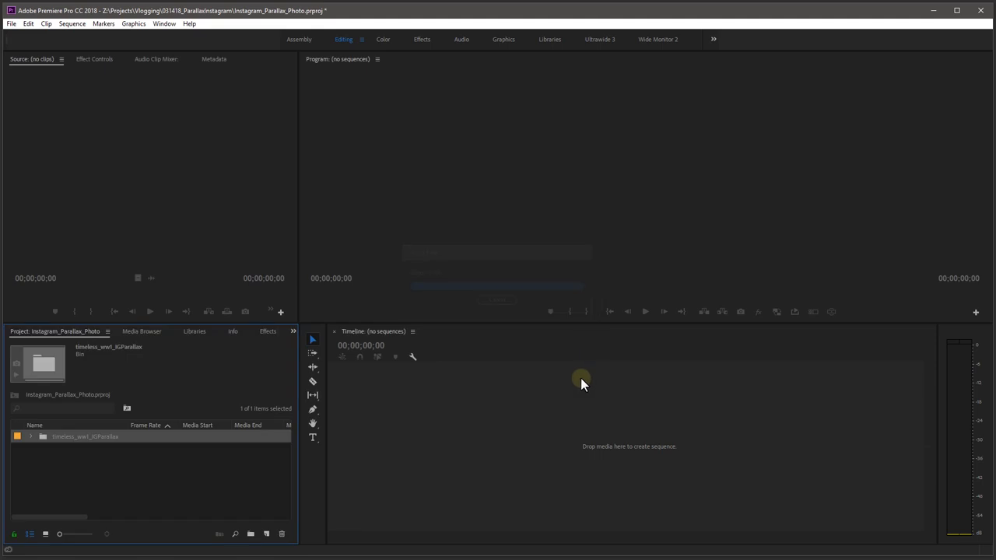
left_click(31, 437)
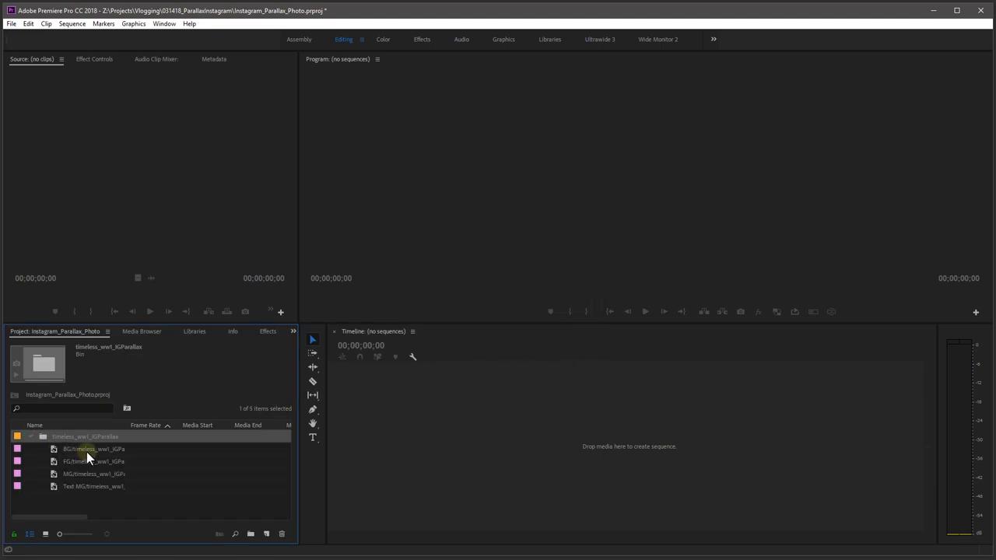
mouse_move(90, 504)
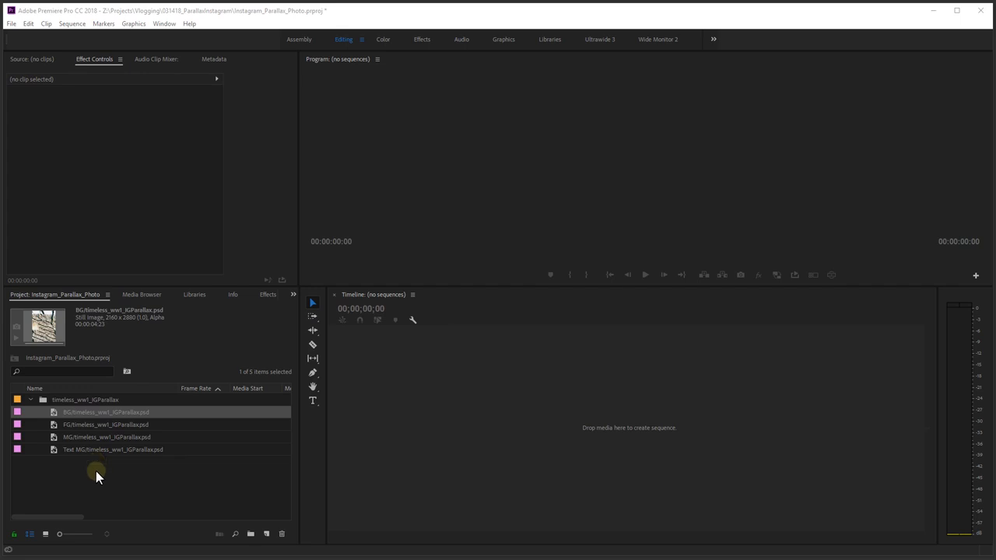
Stack the BG, MG and FG layer clips onto the timeline tracks to form the sequence.
left_click(107, 436)
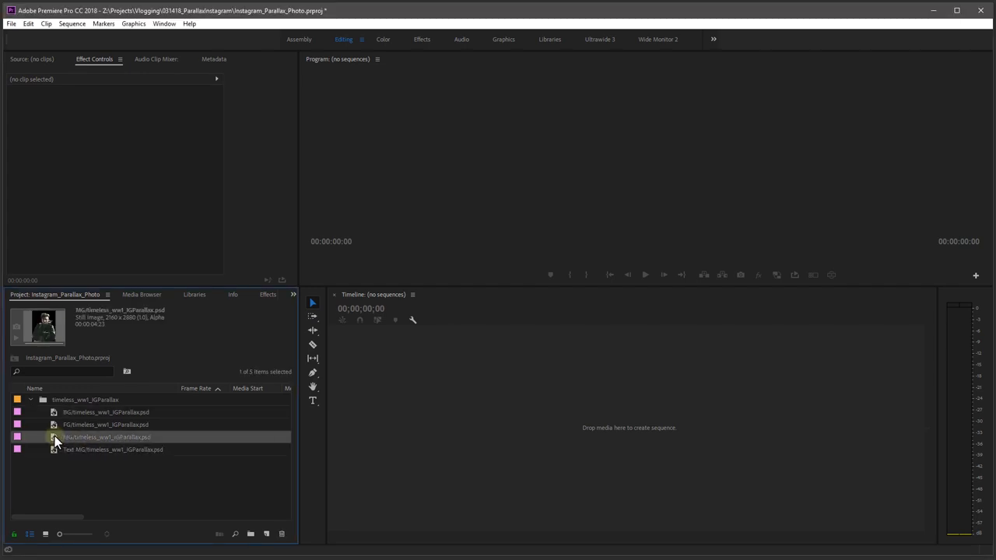
left_click(105, 411)
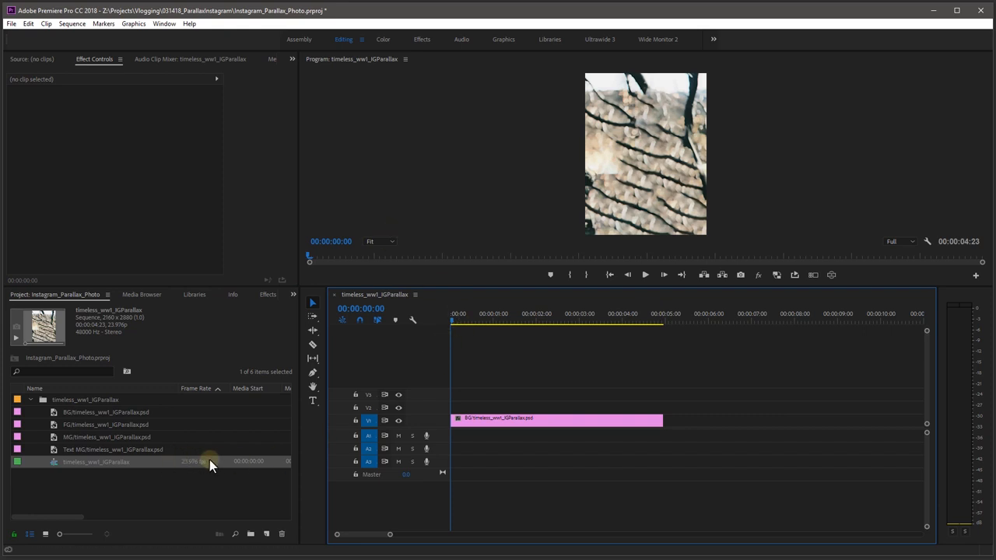
mouse_move(545, 397)
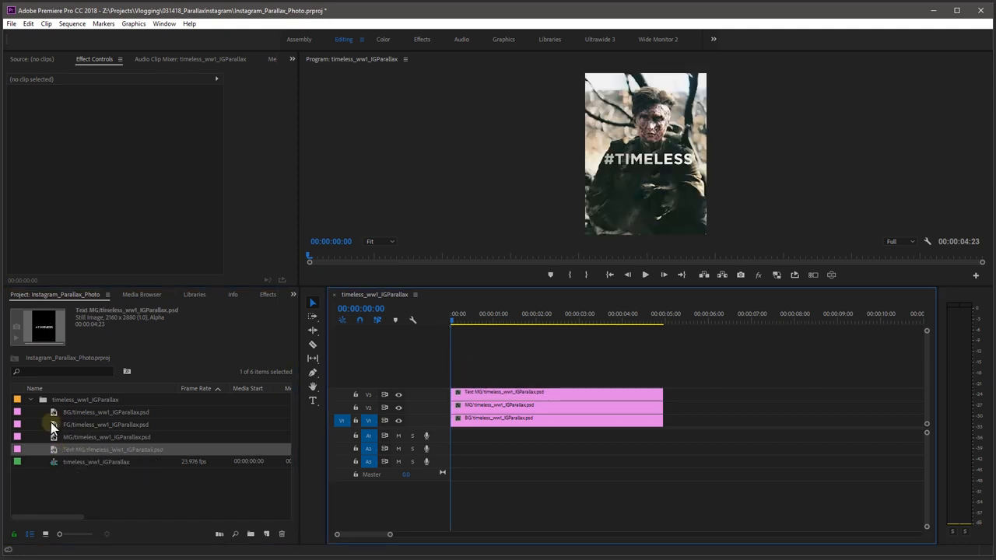
left_click(105, 424)
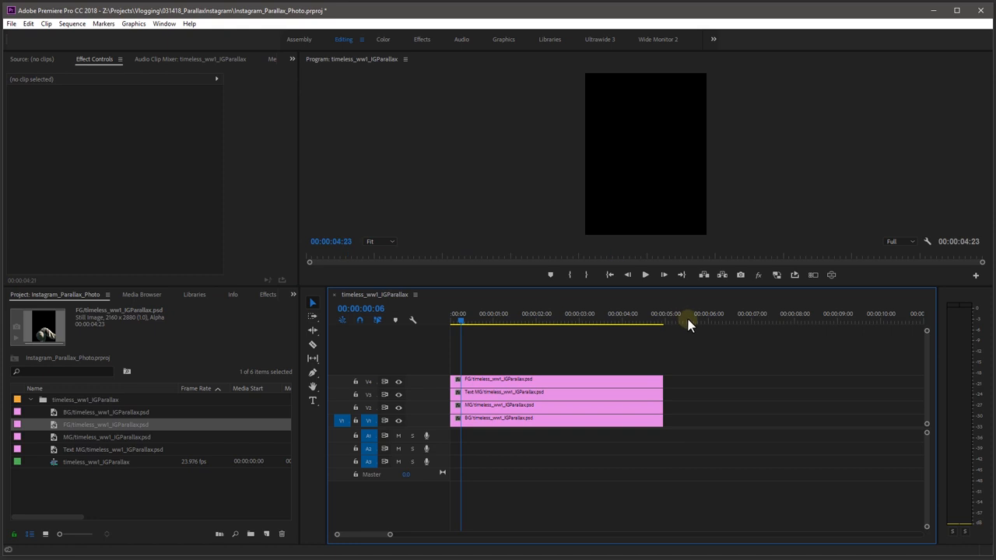
Drag the layer clips' end edges out to about 00:00:14:23.
left_click_drag(688, 323, 613, 323)
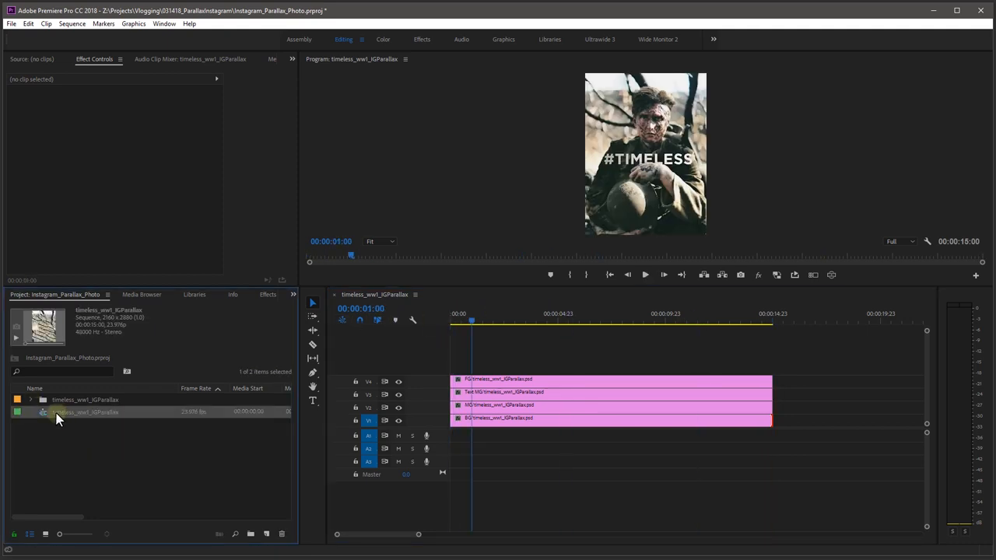
Set the sequence frame size to 1080 x 1920 in Sequence Settings.
right_click(58, 412)
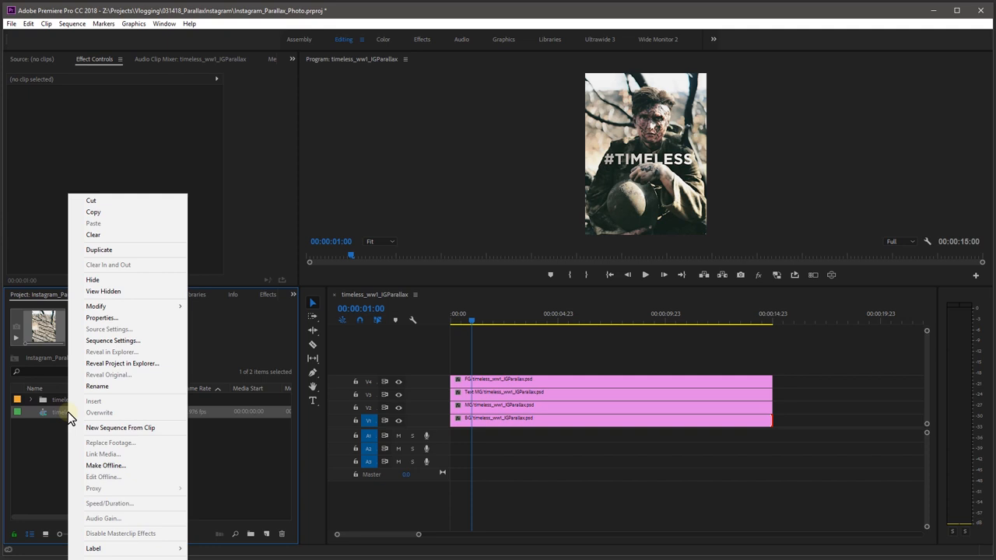
mouse_move(108, 374)
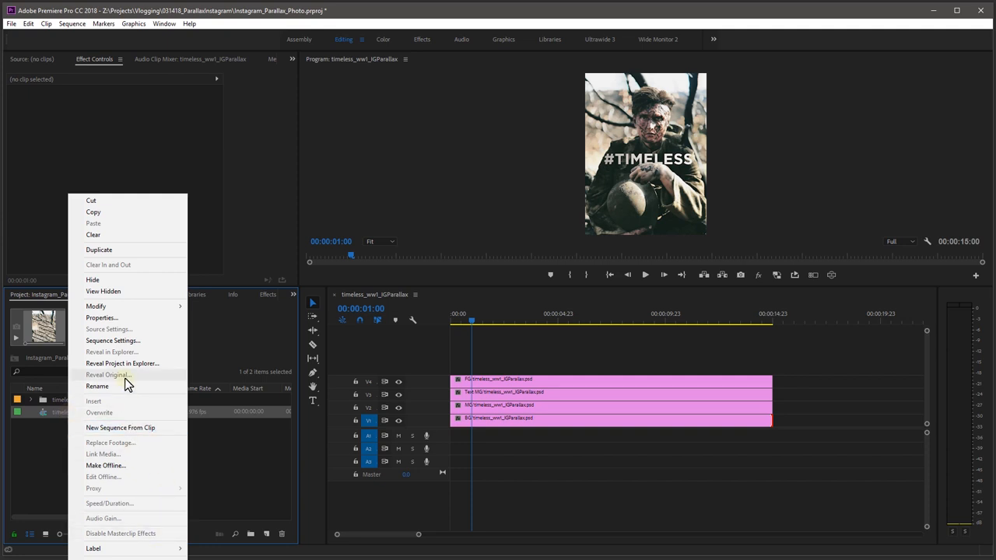
left_click(113, 341)
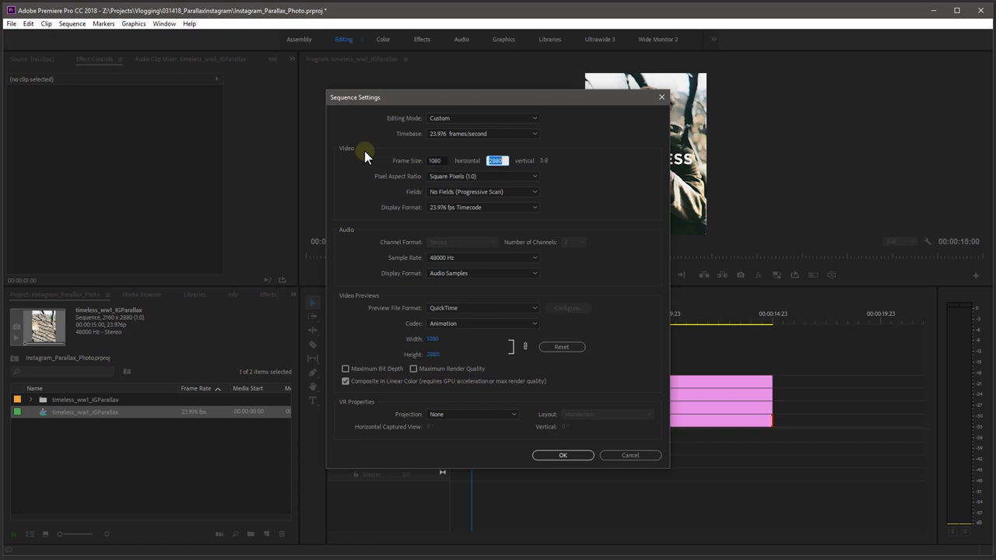
left_click(562, 455)
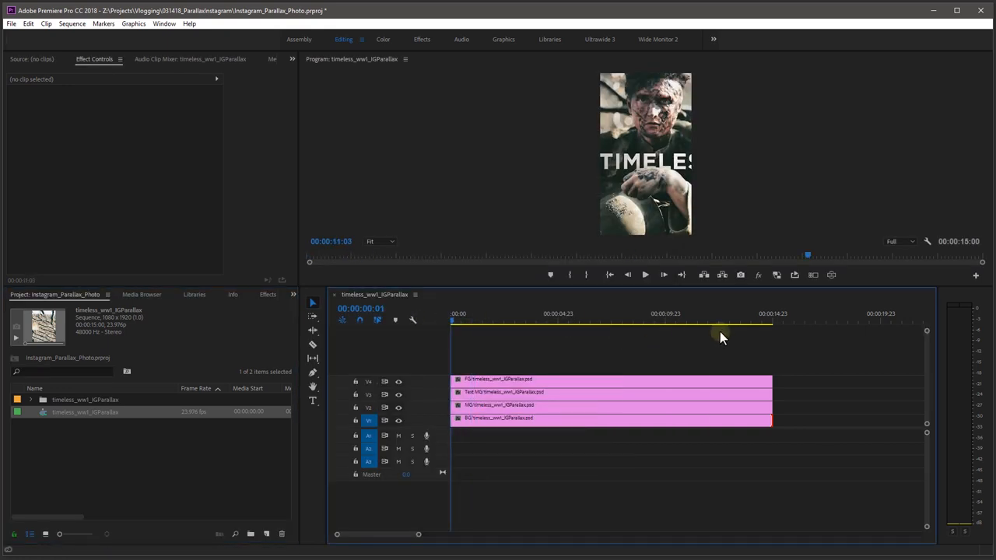
left_click(404, 320)
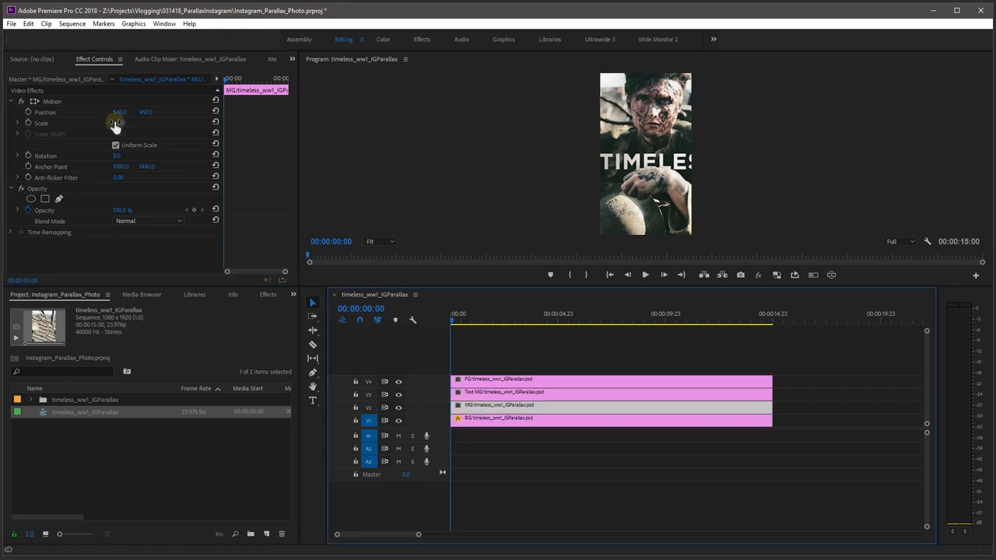
Lower the MG layer clip's Scale in Effect Controls to fit the vertical frame.
left_click(124, 123)
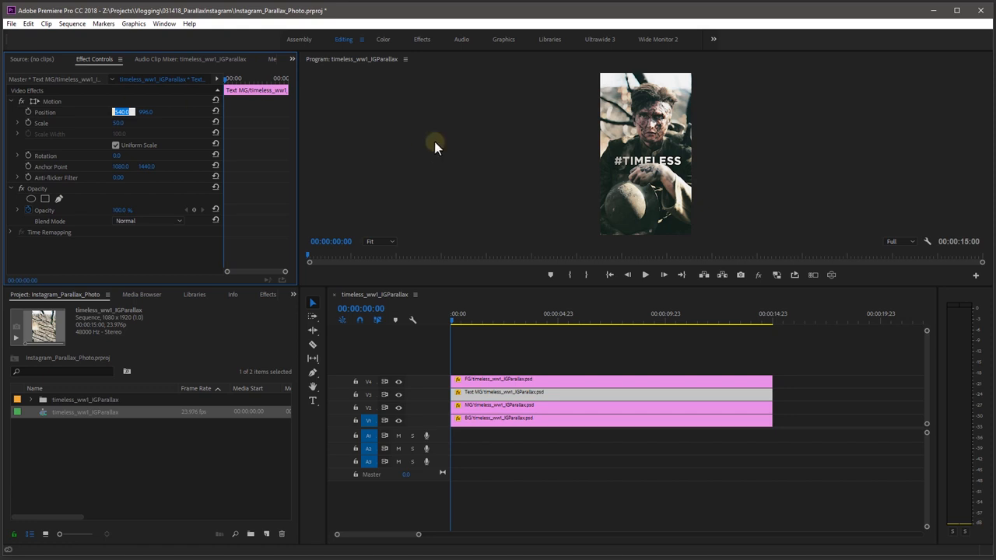
mouse_move(621, 175)
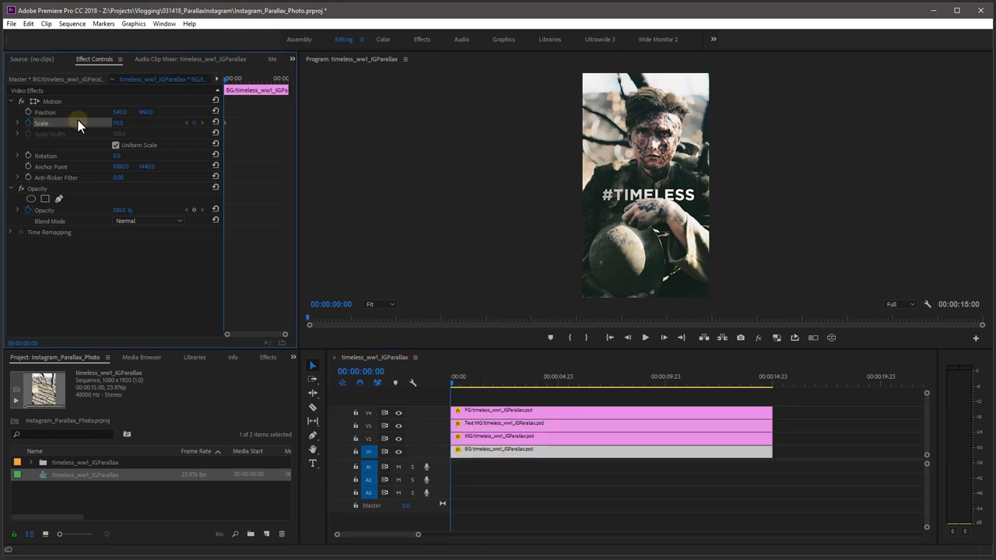
Turn on the Scale stopwatch at the sequence start to keyframe the BG layer.
left_click(767, 387)
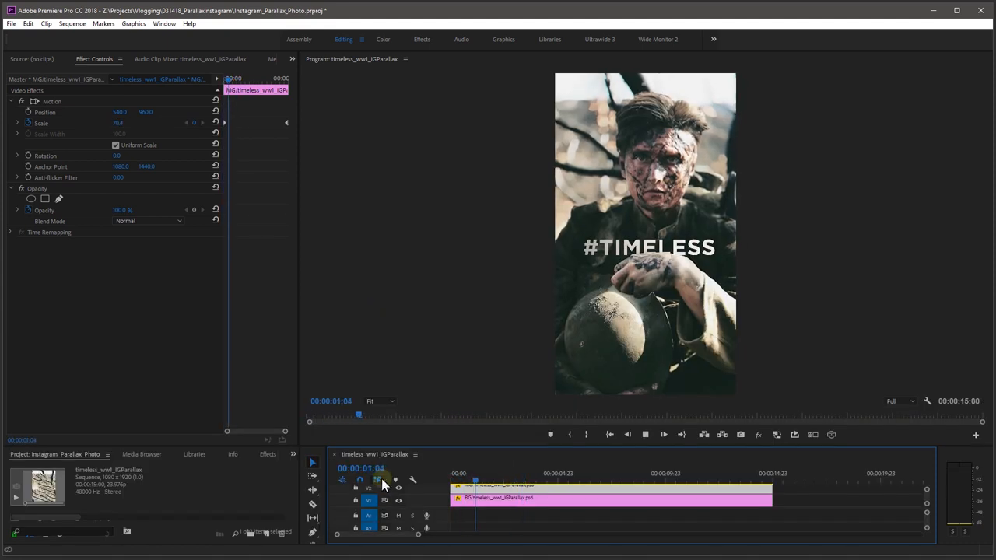
Move the playhead to the clip end and raise MG's Scale to 75%.
left_click(463, 473)
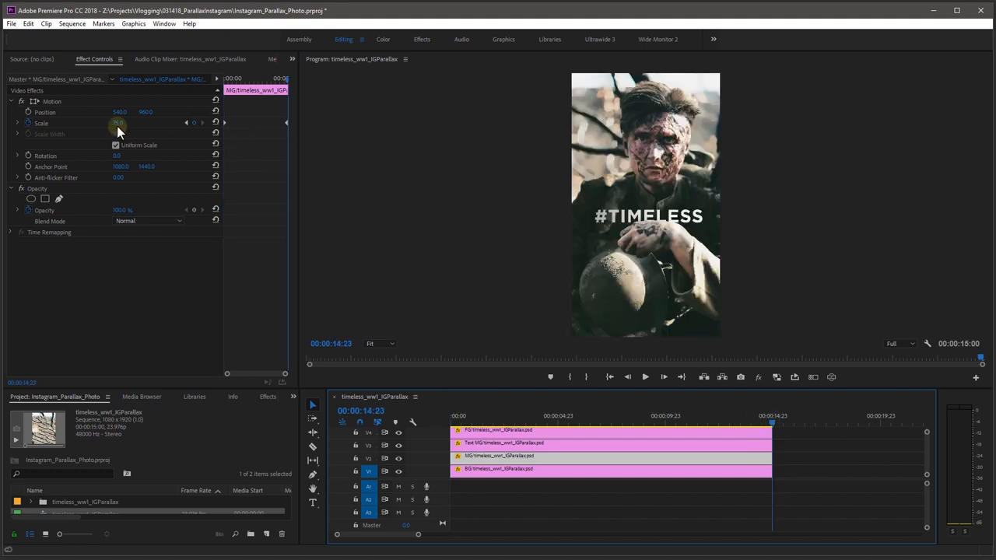
double_click(118, 123)
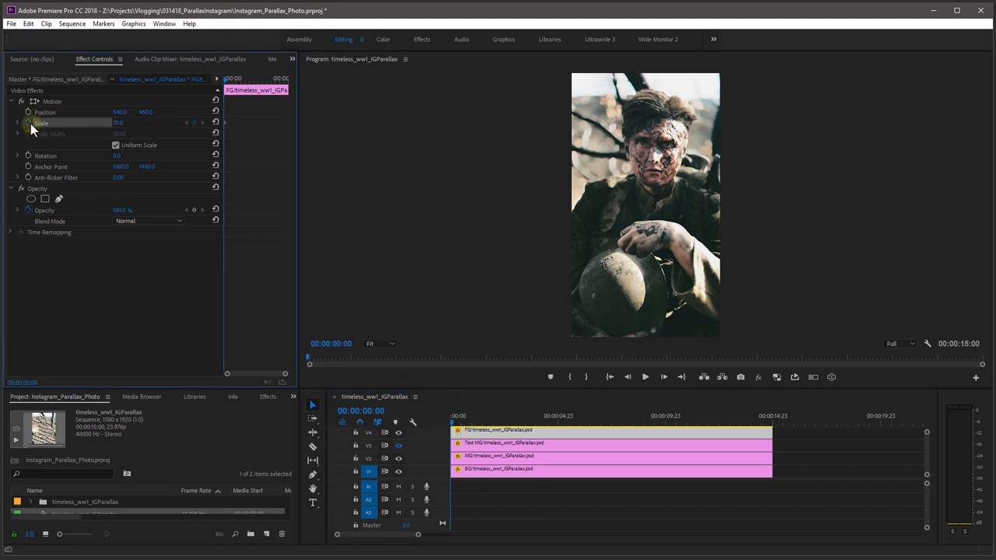
Add FG scale keyframes starting with the Scale stopwatch, then select the Text MG clip.
left_click(736, 440)
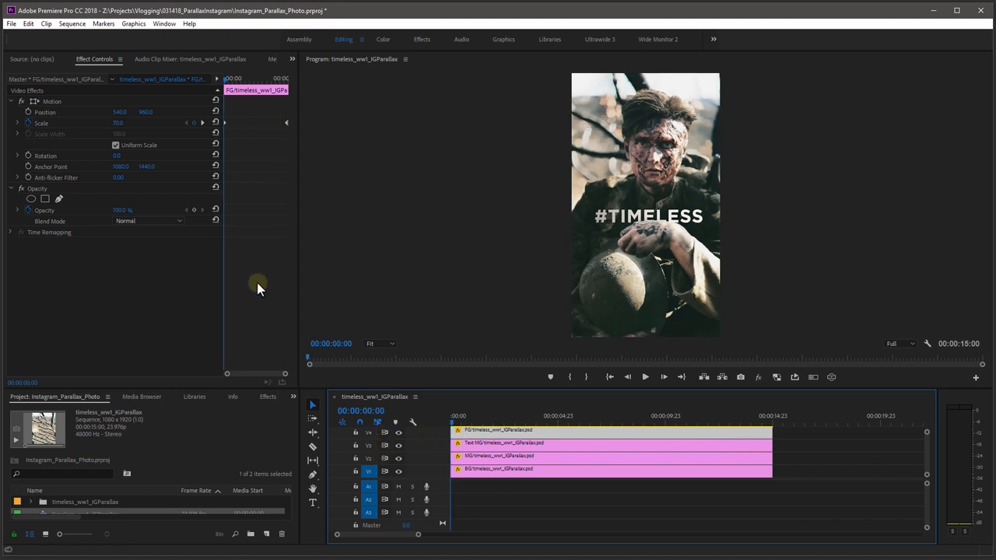
left_click(506, 431)
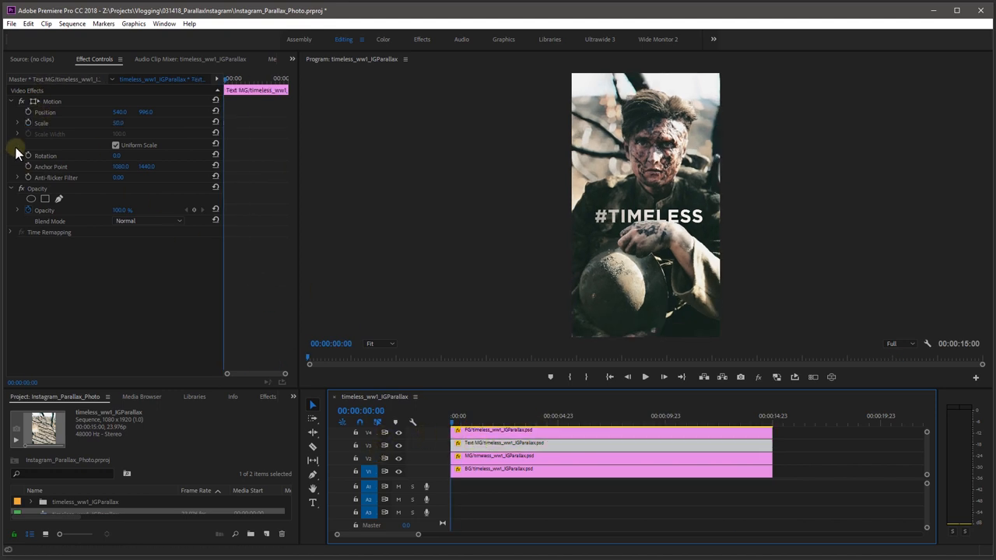